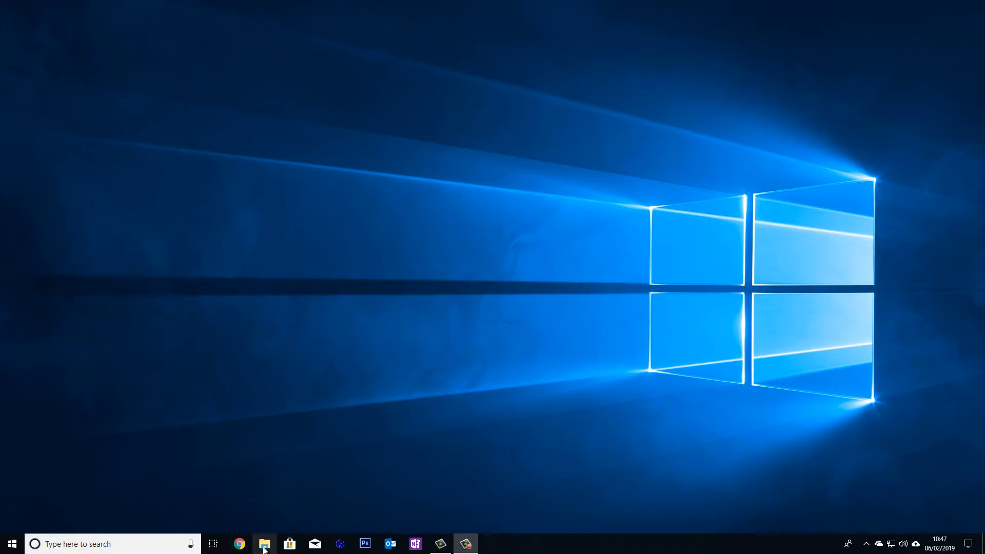
Show This PC's drives, including the 111 GB EXTERNAL drive, then switch to the browser.
left_click(264, 544)
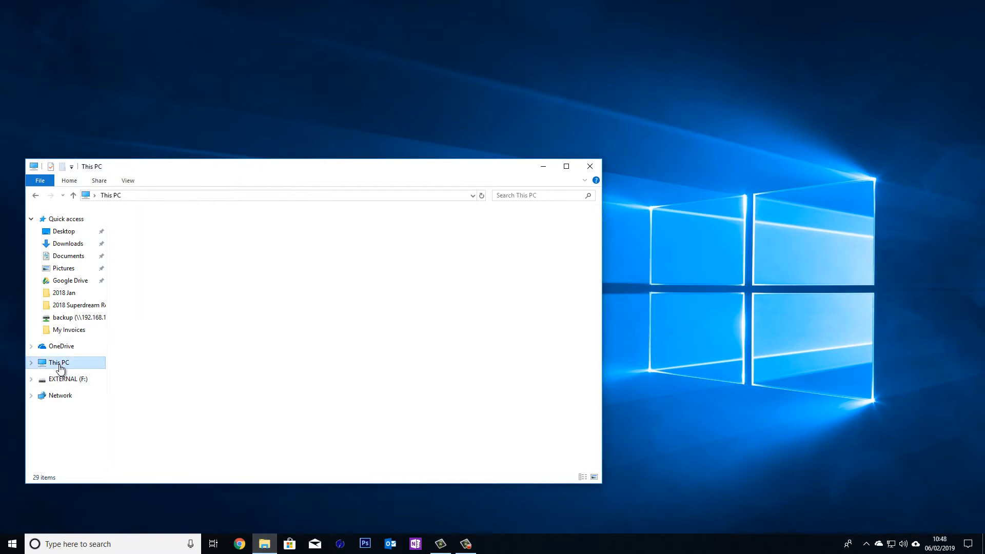
left_click(58, 363)
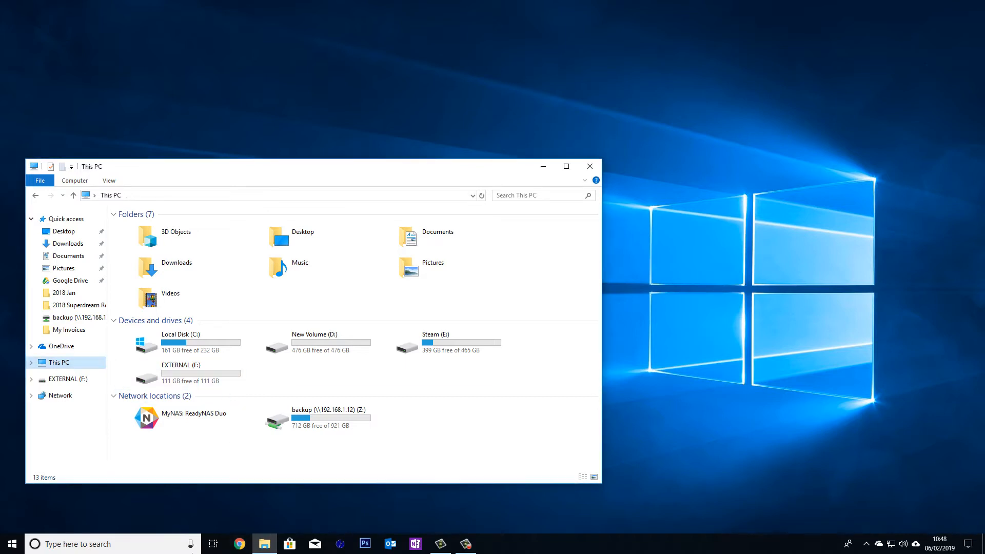
left_click(239, 544)
type("http://microsoft.c")
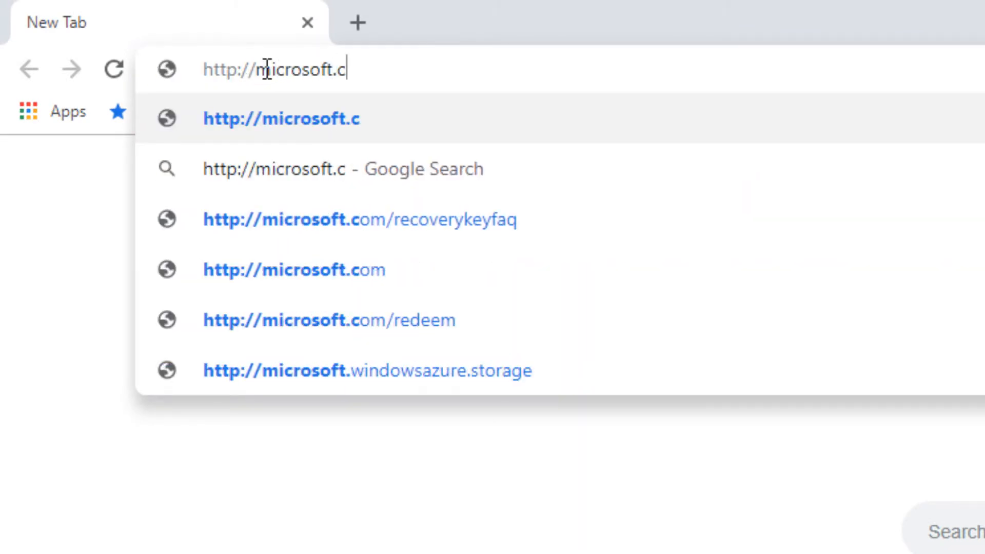
Go to microsoft.com/en-us/software-download/windows10 to reach the Download Windows 10 page.
type("om/en-us/software-download/windows10")
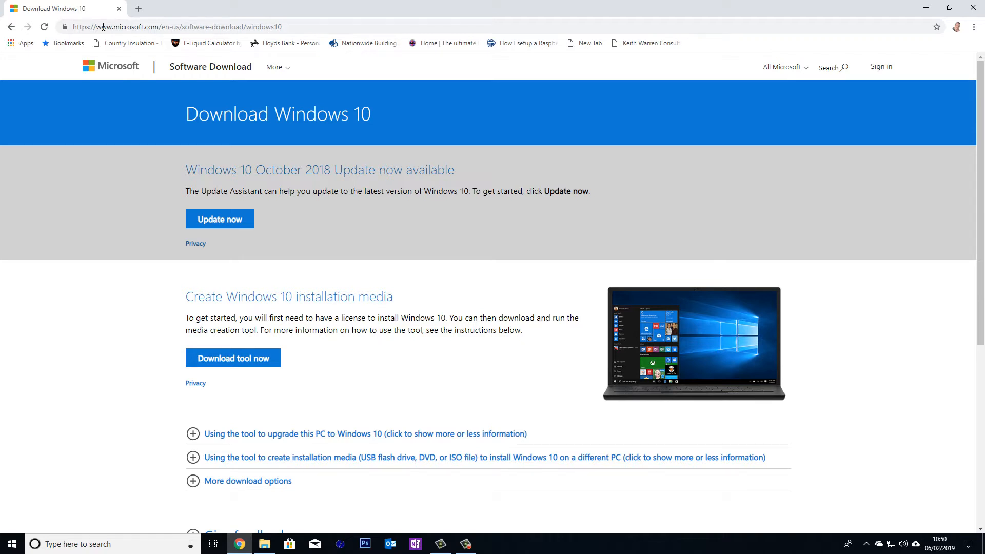
Inspect the Windows 10 download page and reach DevTools' More tools list for Network conditions.
right_click(681, 187)
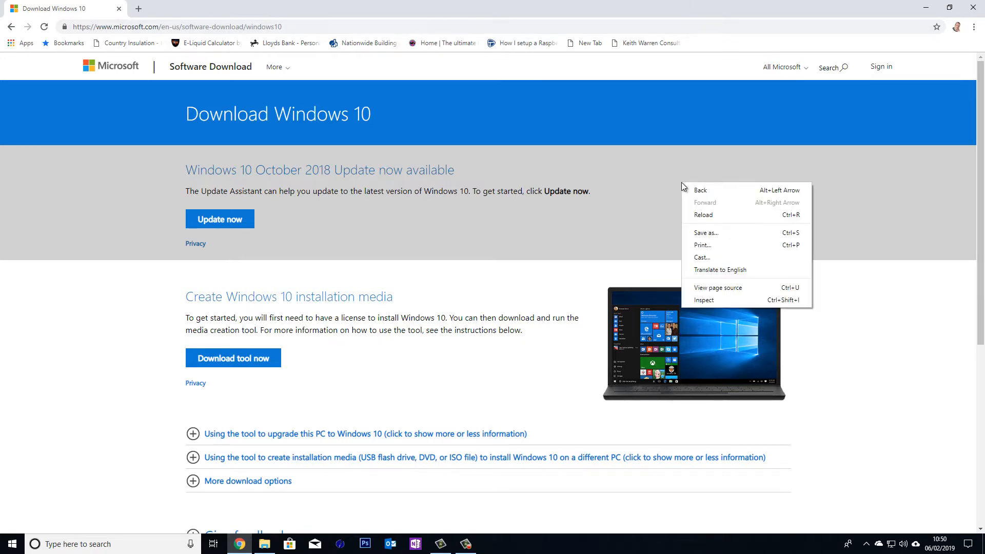
left_click(703, 300)
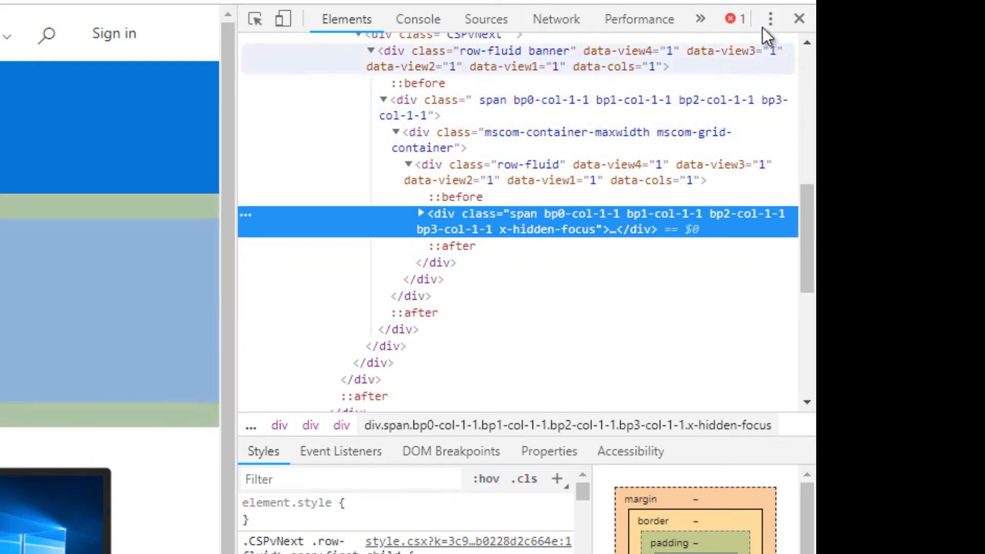
left_click(768, 18)
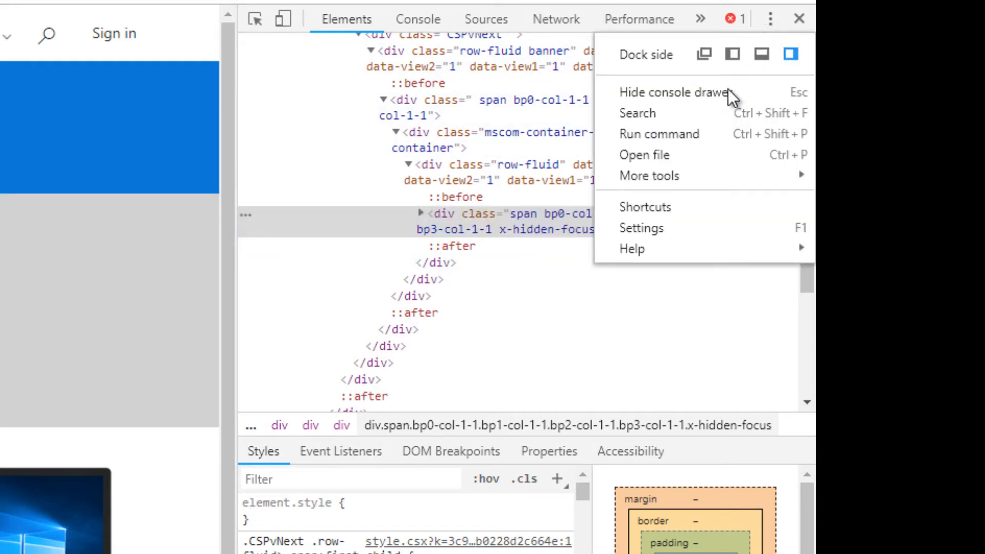
left_click(649, 175)
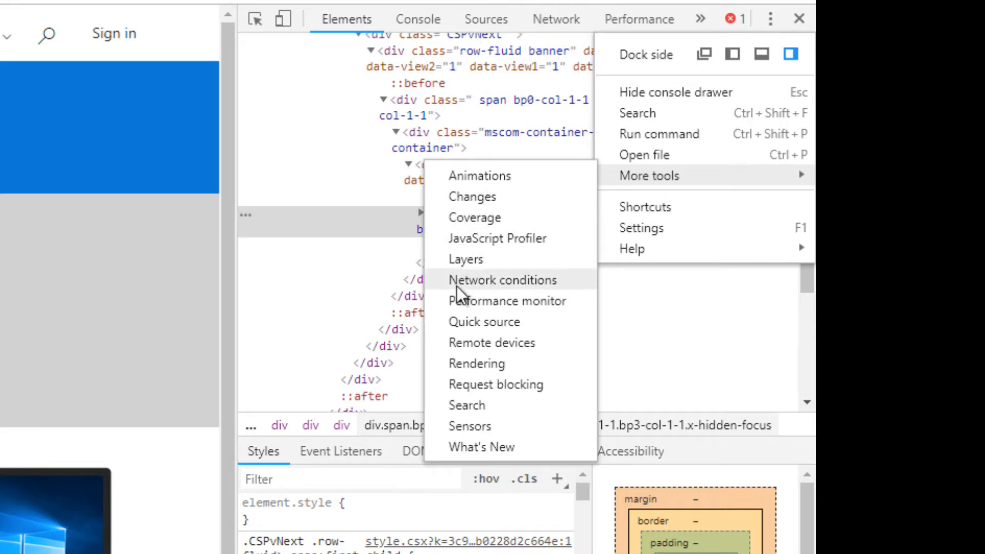
mouse_move(453, 289)
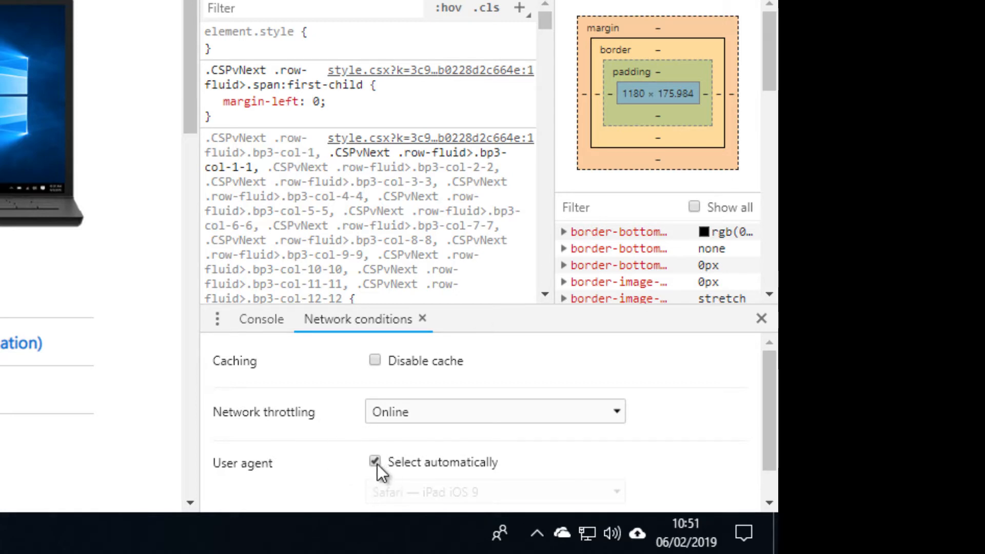
Set the user agent to Safari — iPad iOS 9 and reload so the edition choices appear.
left_click(375, 461)
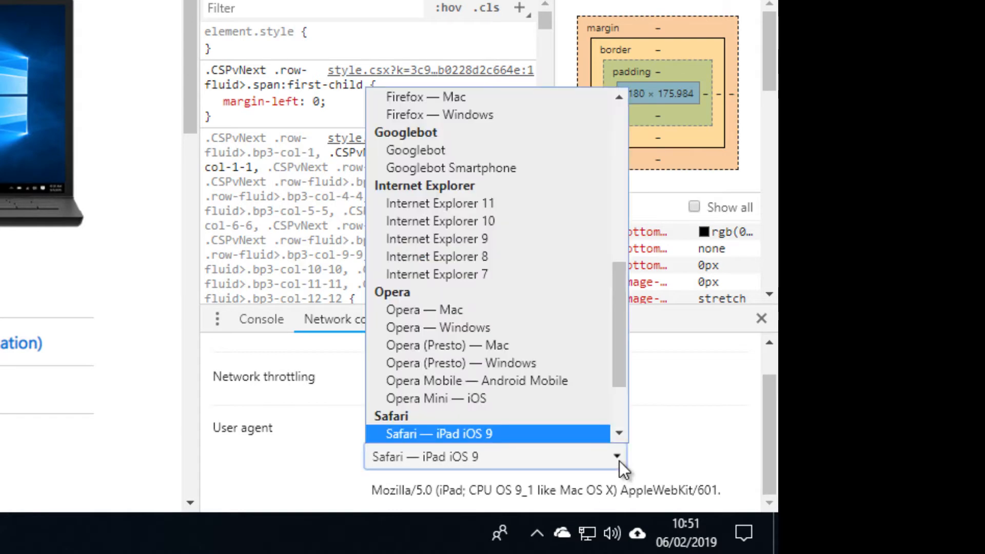
scroll("down", 3)
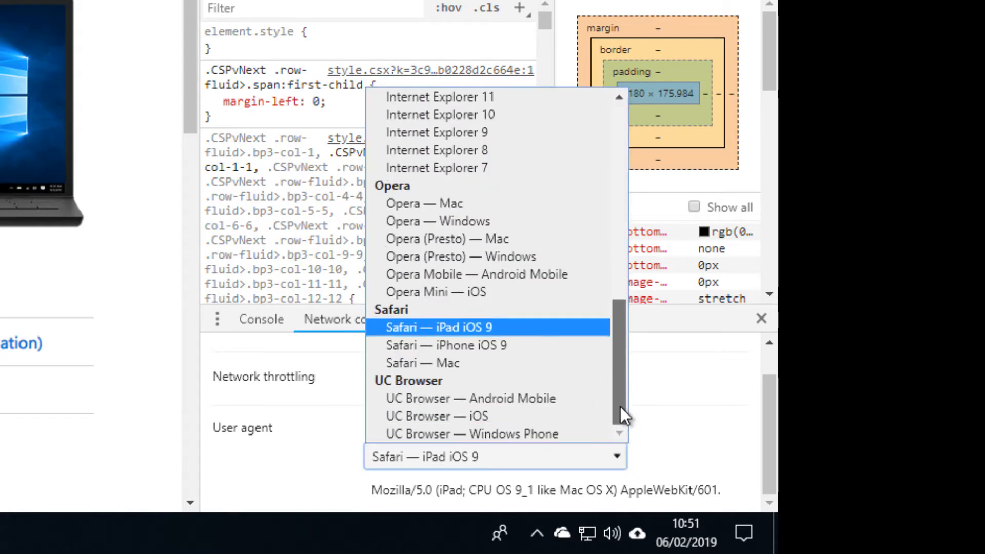
scroll("up", 3)
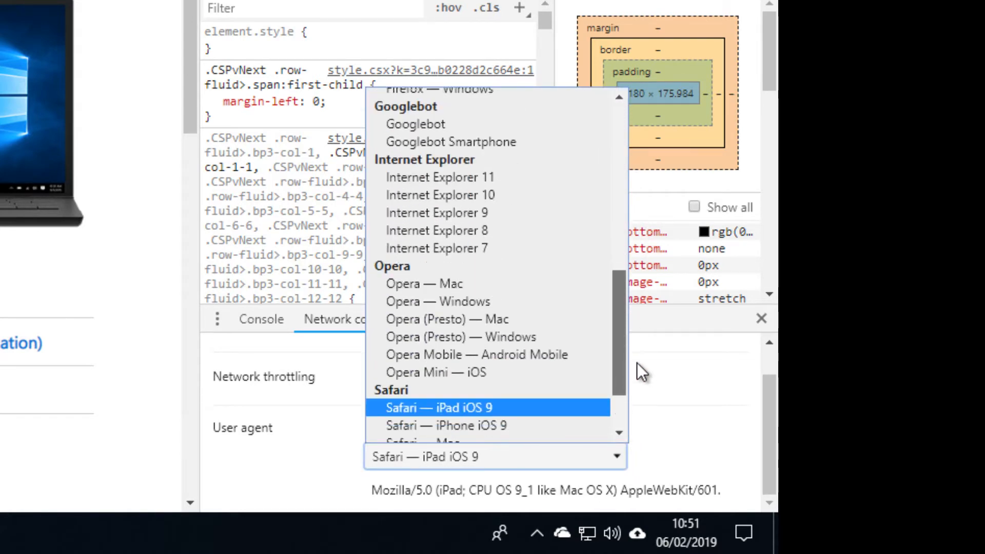
scroll("down", 3)
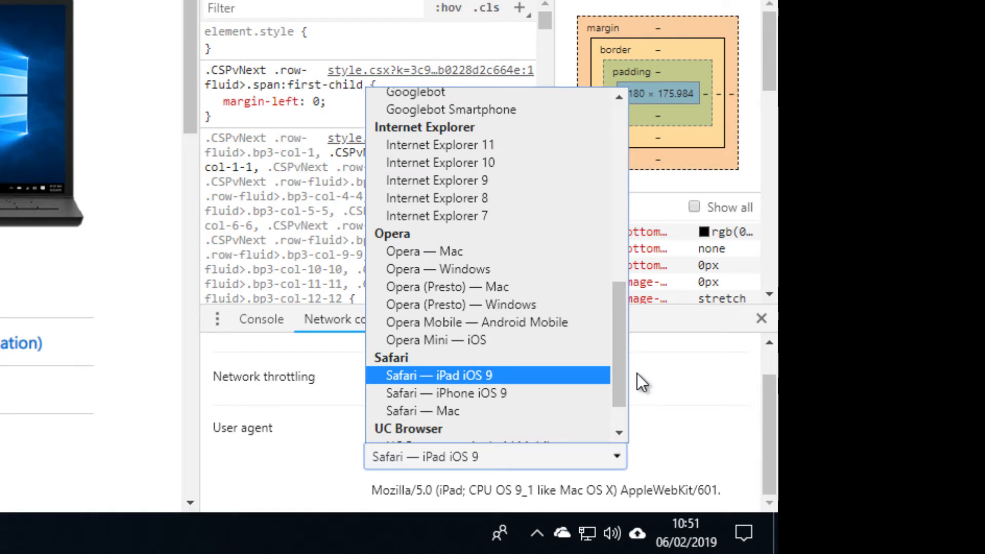
mouse_move(625, 373)
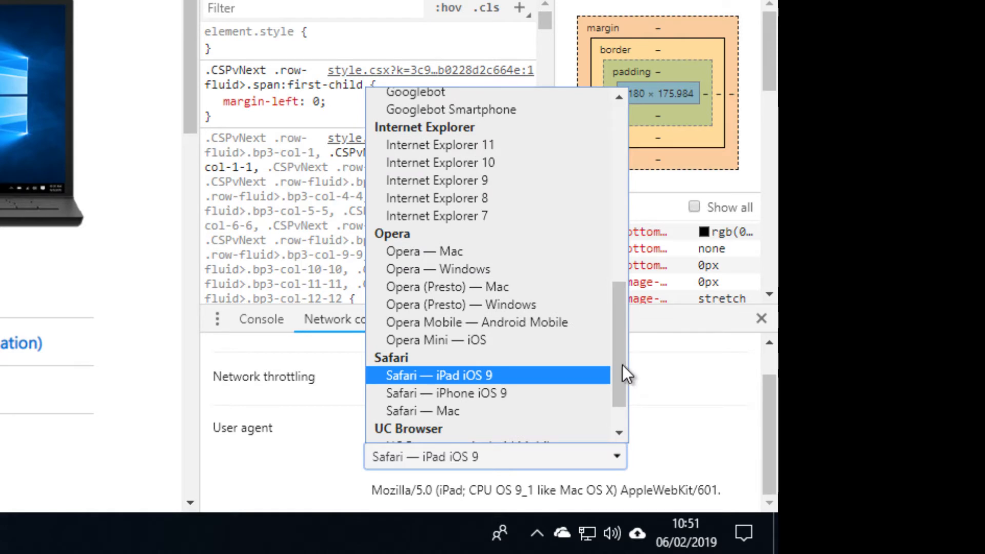
scroll("down", 3)
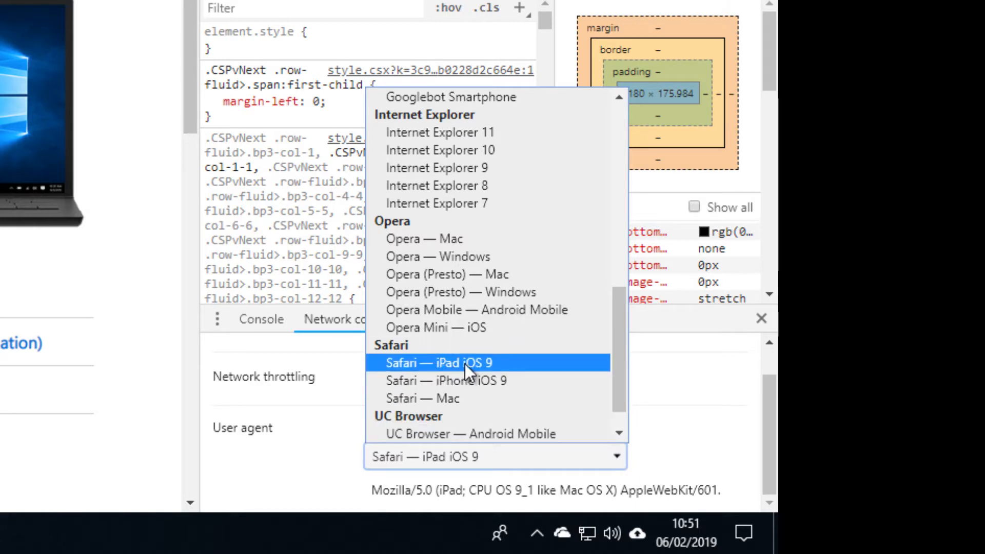
left_click(464, 362)
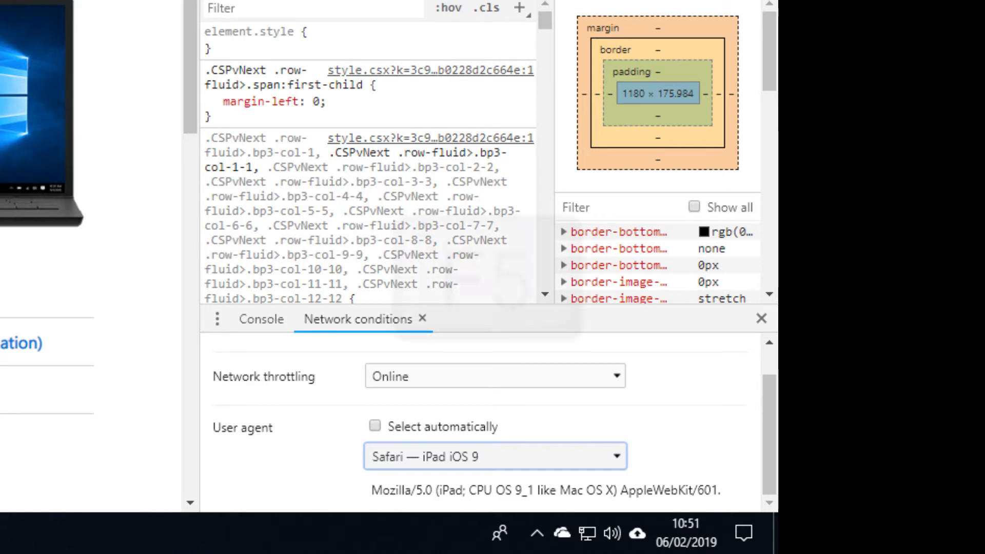
key("F5")
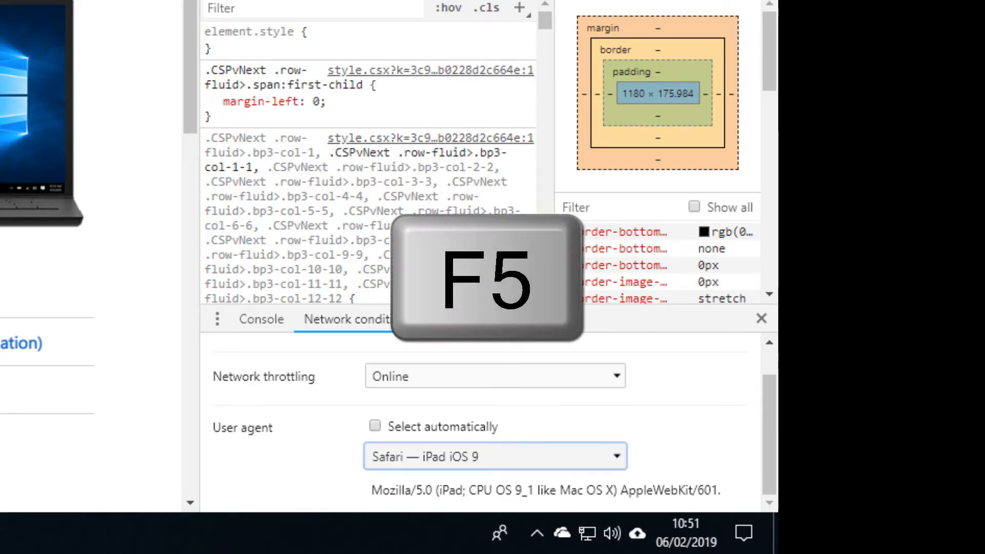
key("F5")
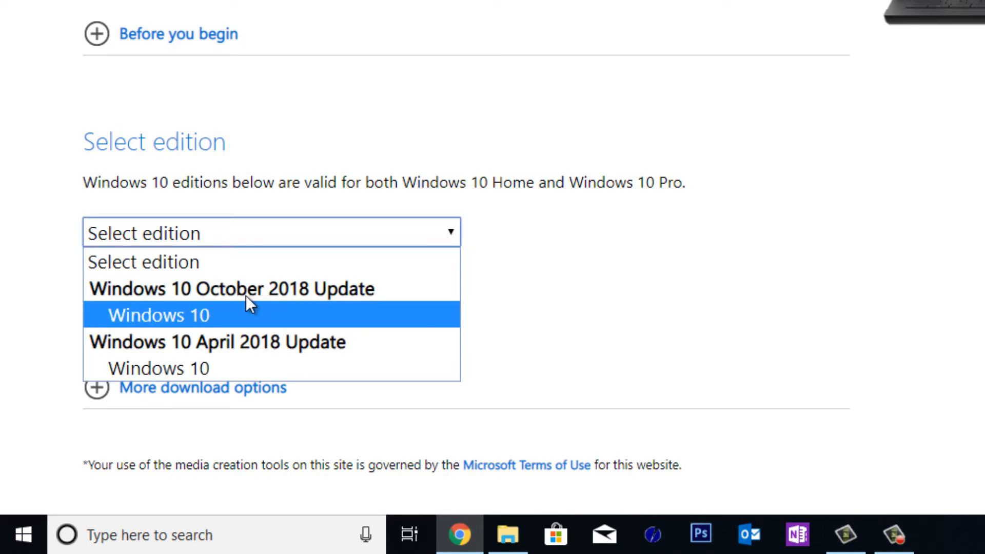
mouse_move(260, 351)
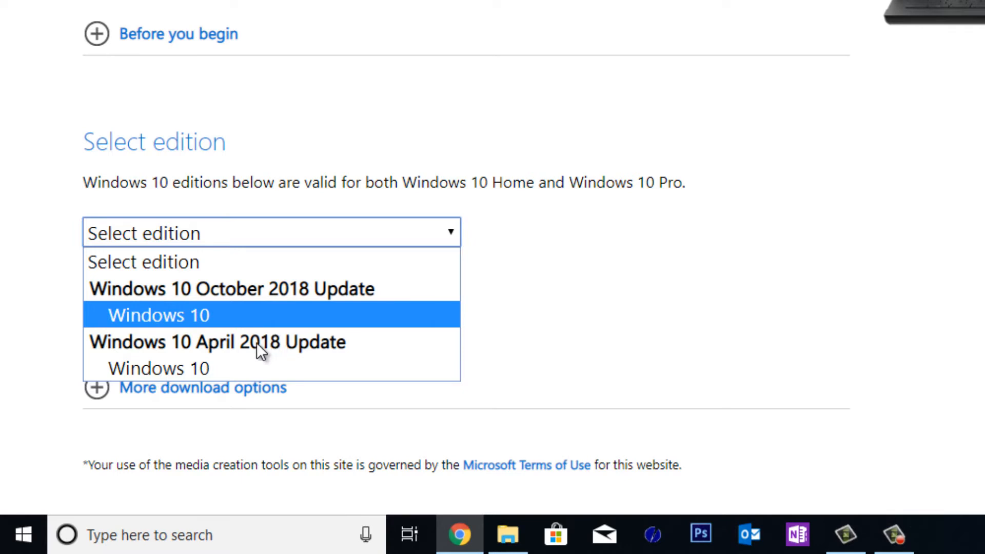
mouse_move(186, 368)
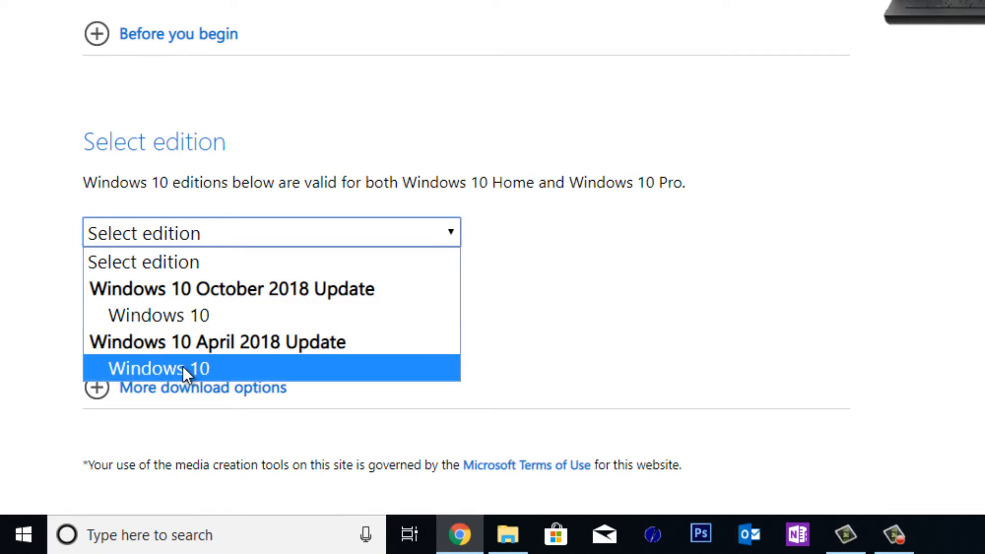
Select Windows 10 under April 2018 Update and confirm the edition.
left_click(158, 368)
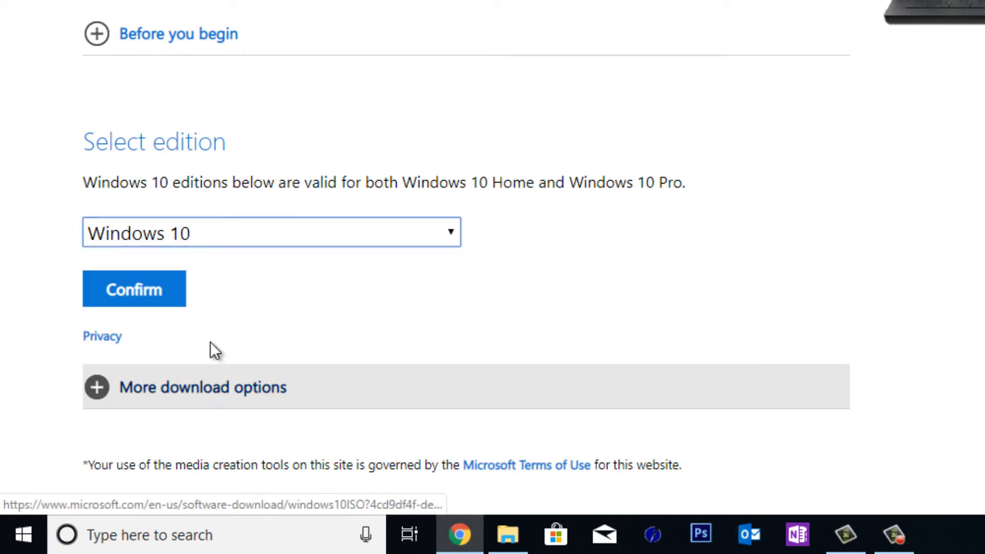
left_click(133, 290)
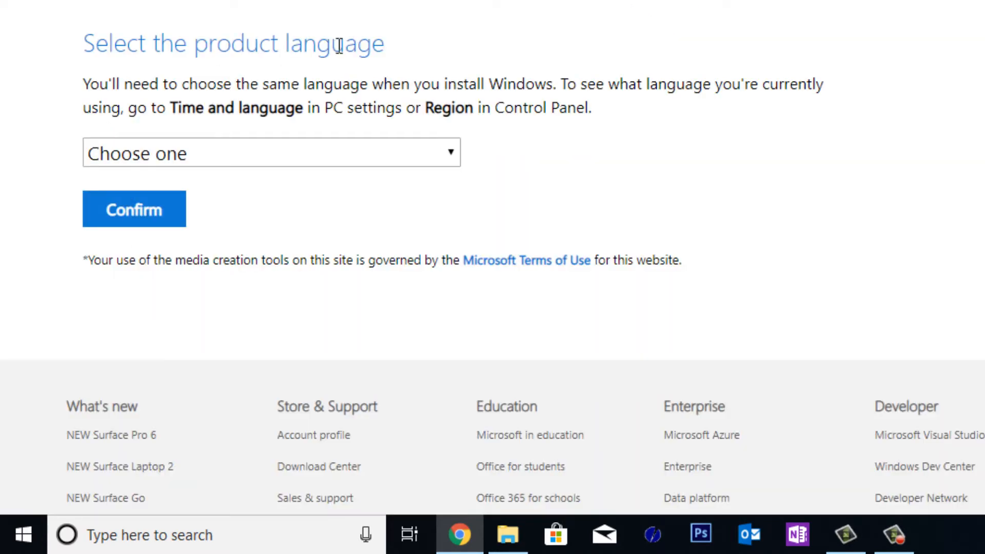
Choose English as the product language and confirm to get the 32-bit and 64-bit links.
left_click(271, 153)
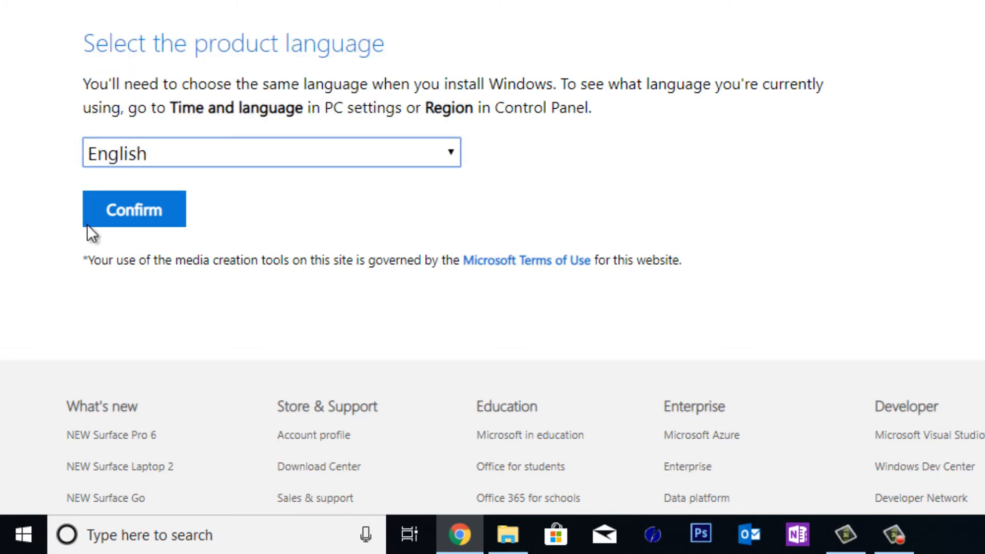
left_click(133, 209)
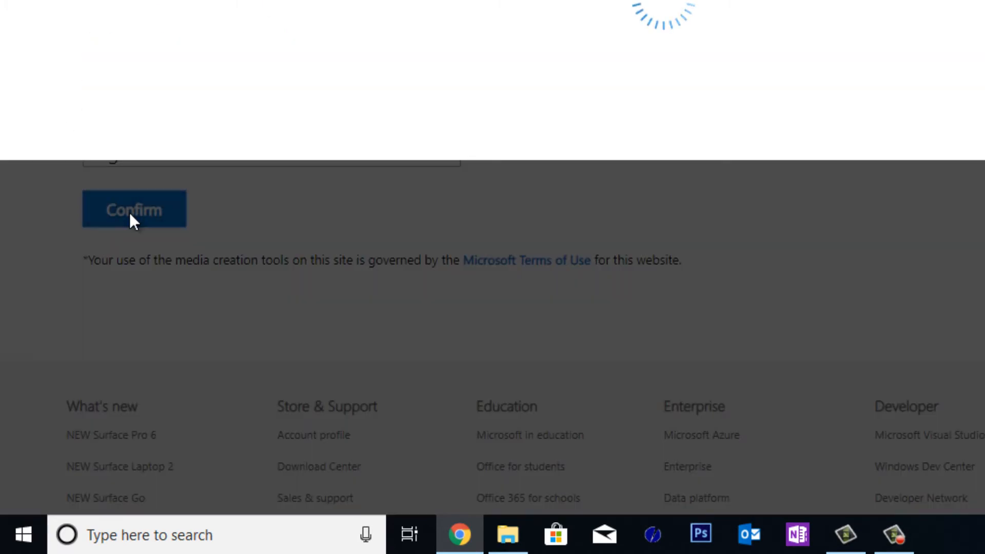
left_click(134, 208)
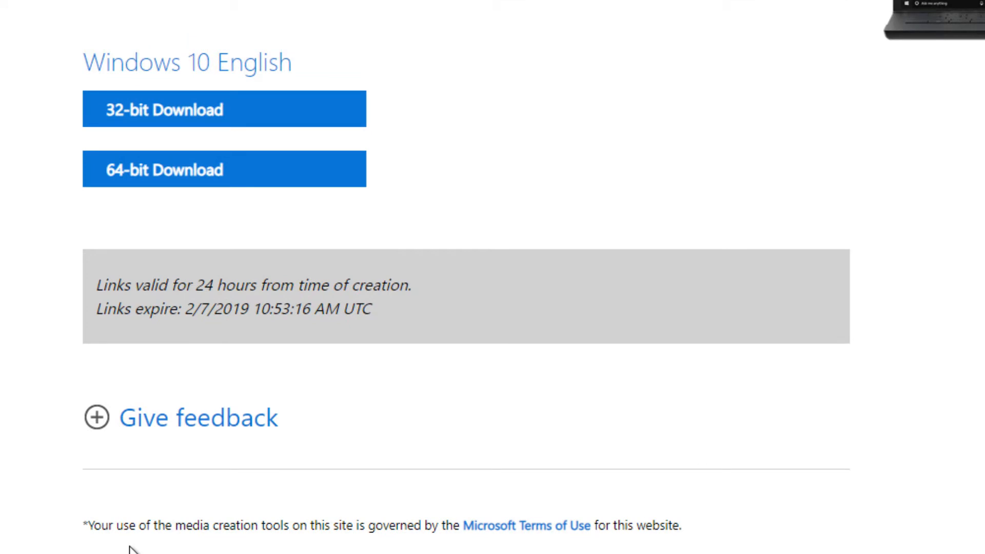
mouse_move(148, 176)
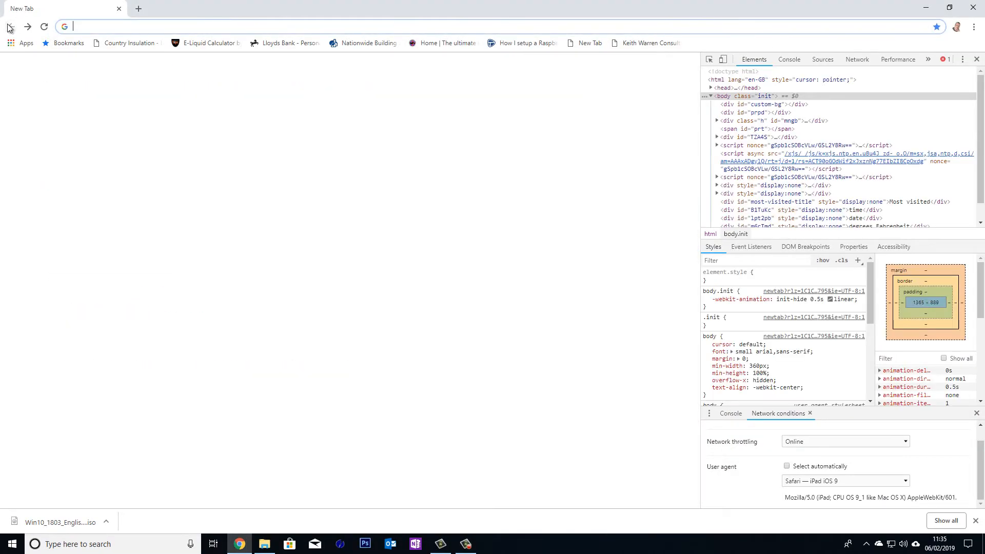
Search the web for rufus and close the developer tools.
type("rufis")
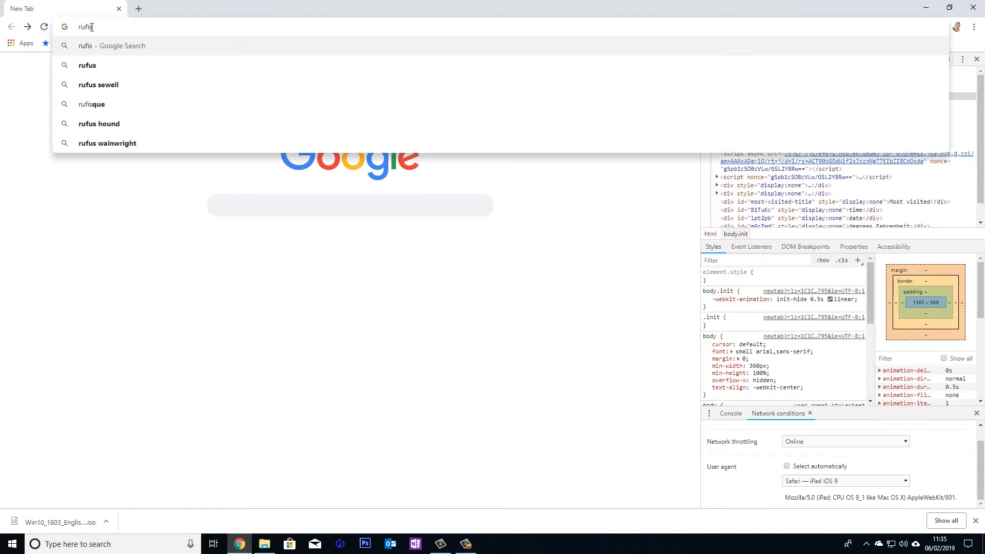
left_click(86, 66)
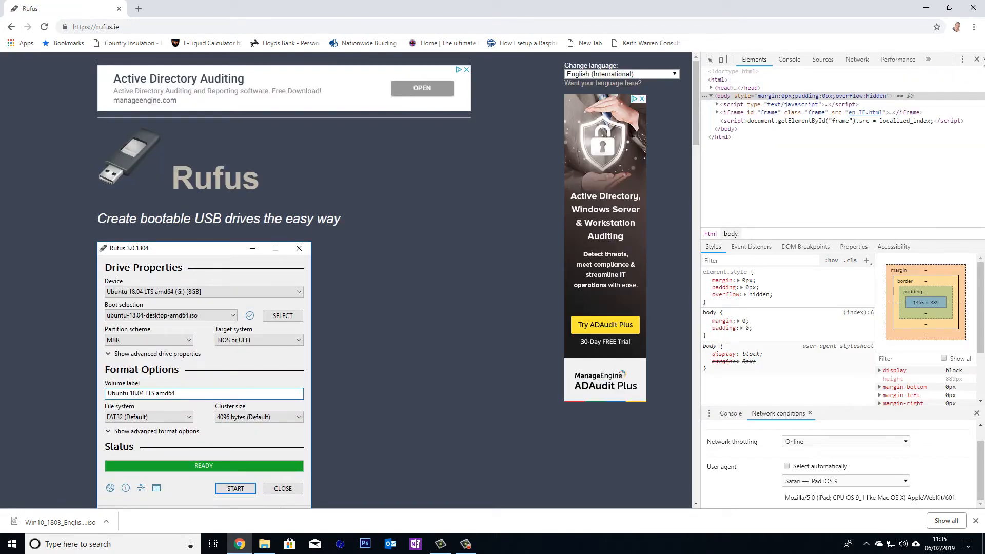
left_click(978, 59)
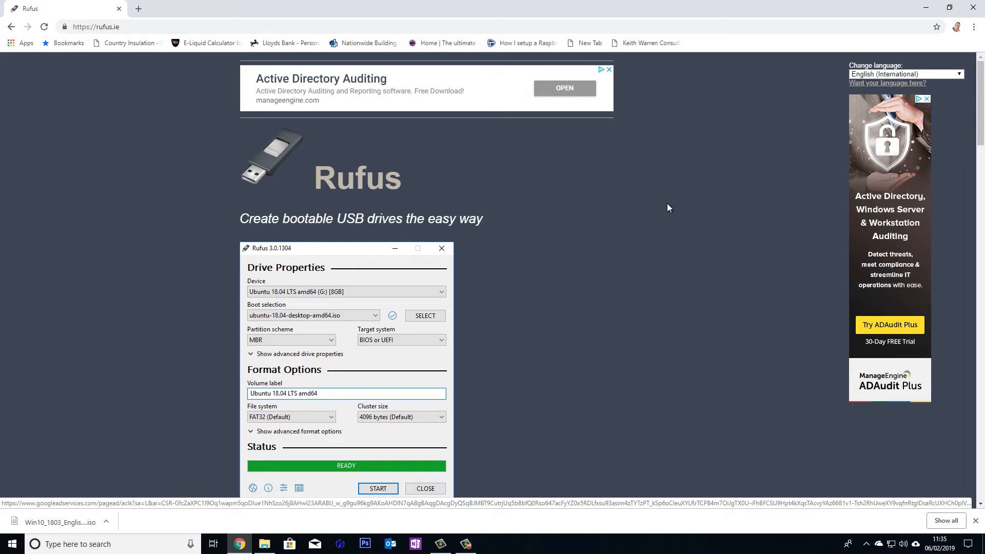
mouse_move(576, 240)
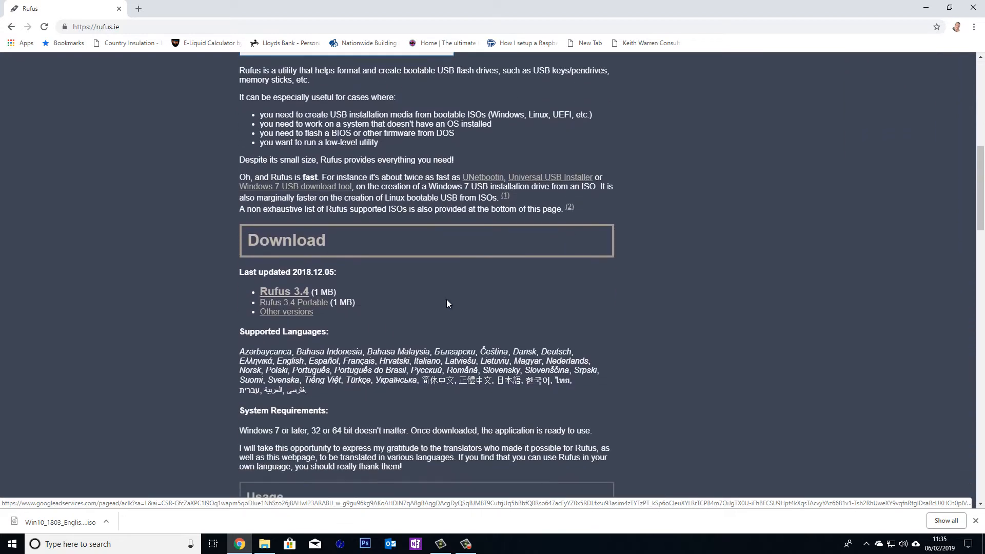
mouse_move(287, 312)
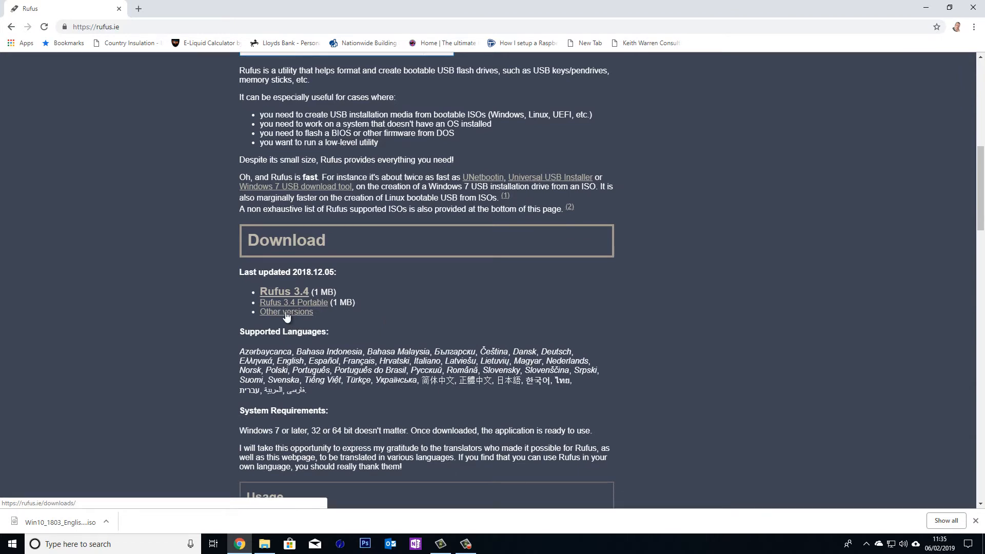
From the Rufus older-releases directory, download rufus-2.2.exe.
left_click(286, 312)
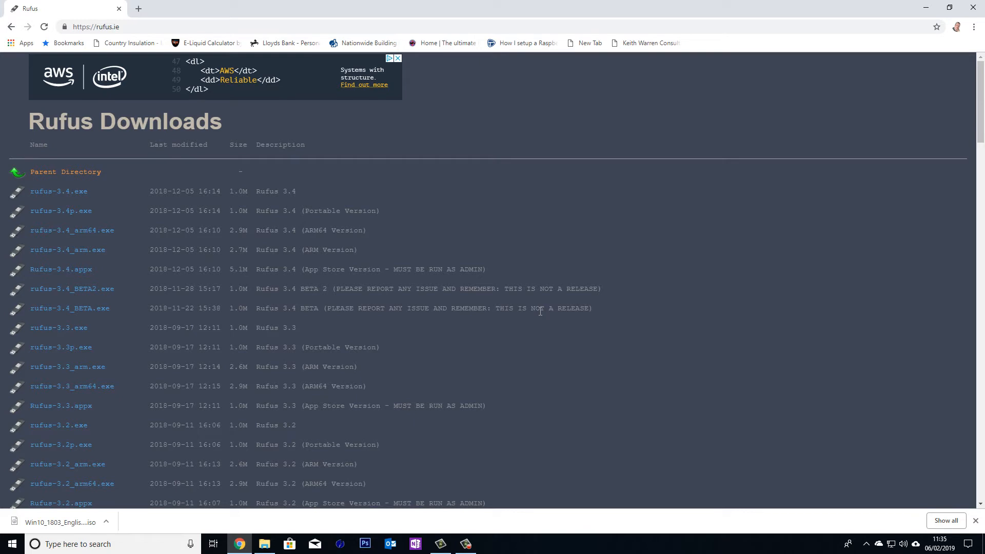
scroll("down", 3)
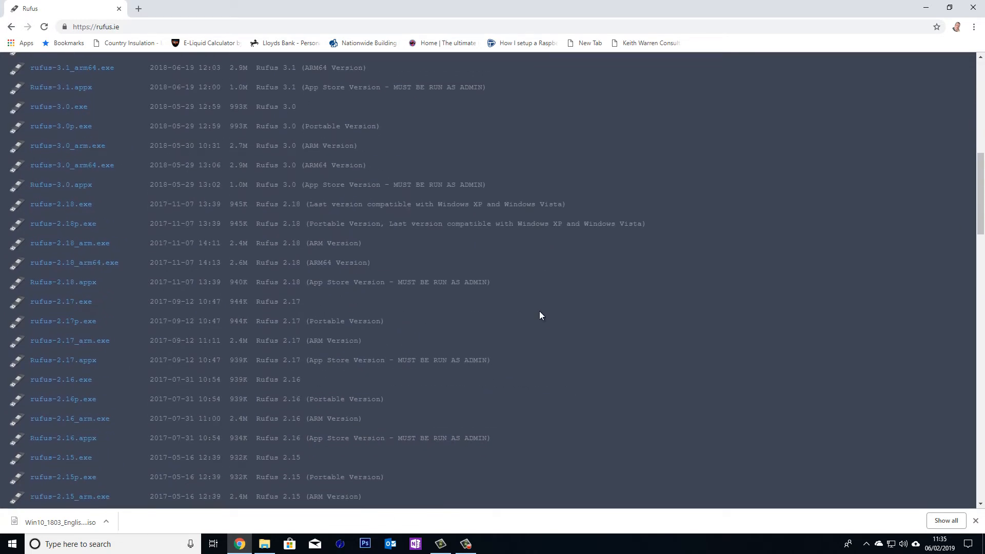
scroll("down", 3)
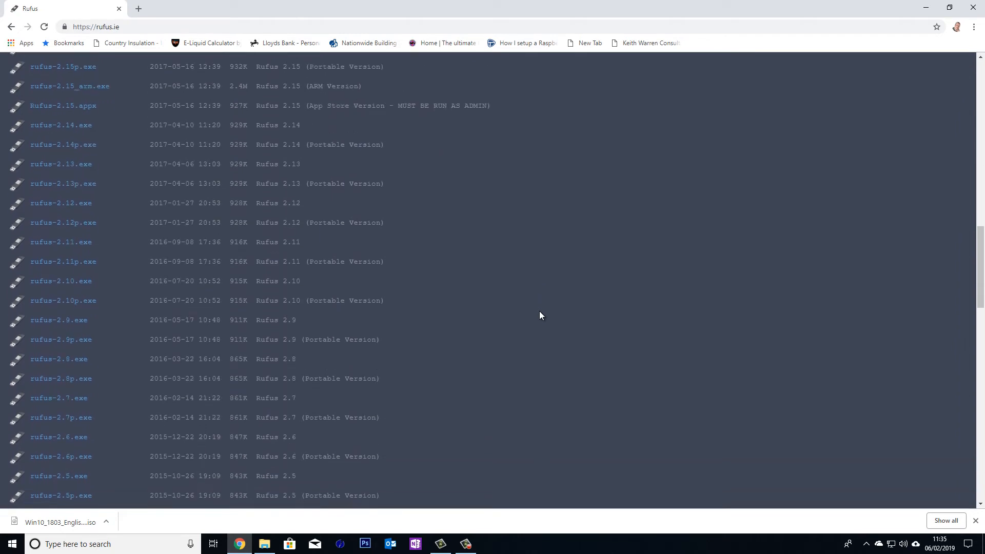
scroll("down", 3)
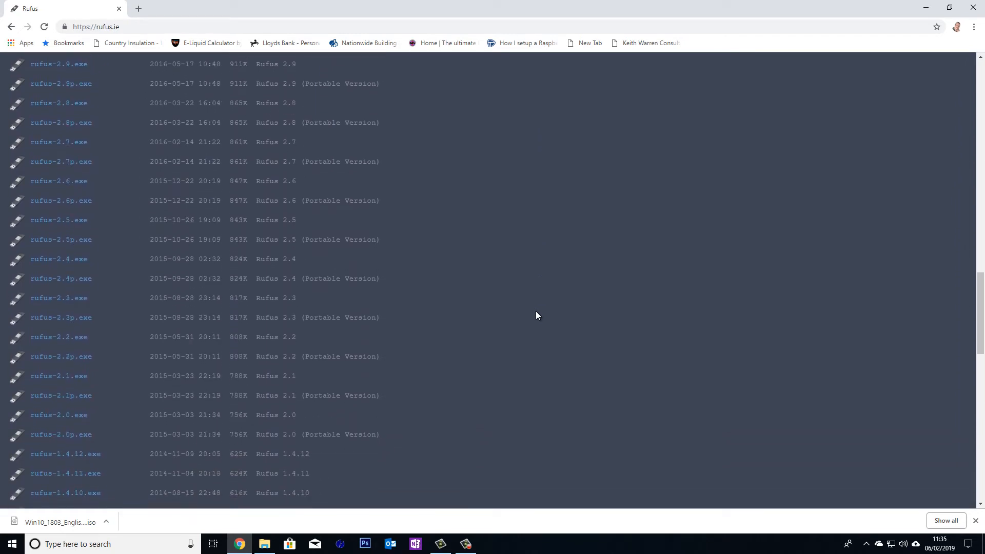
mouse_move(60, 337)
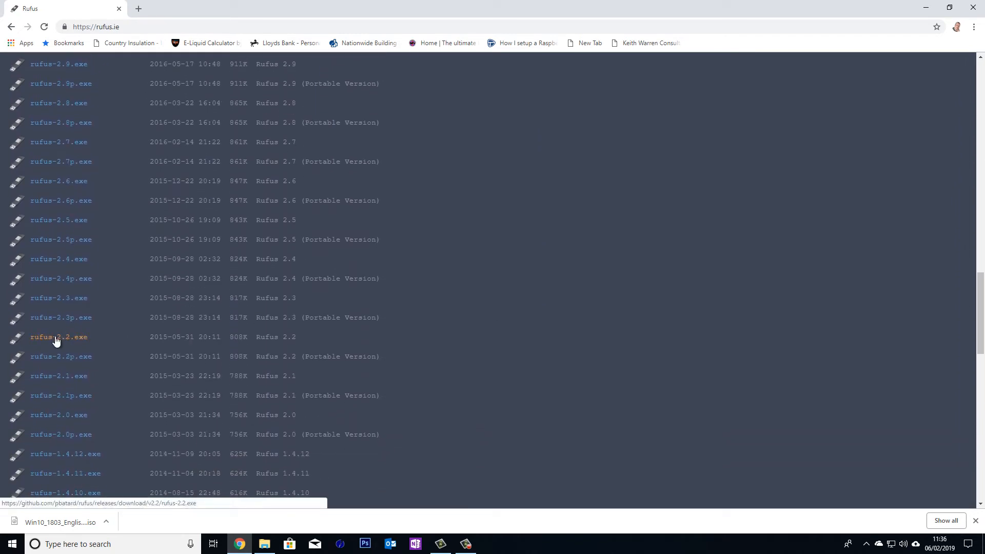
left_click(60, 337)
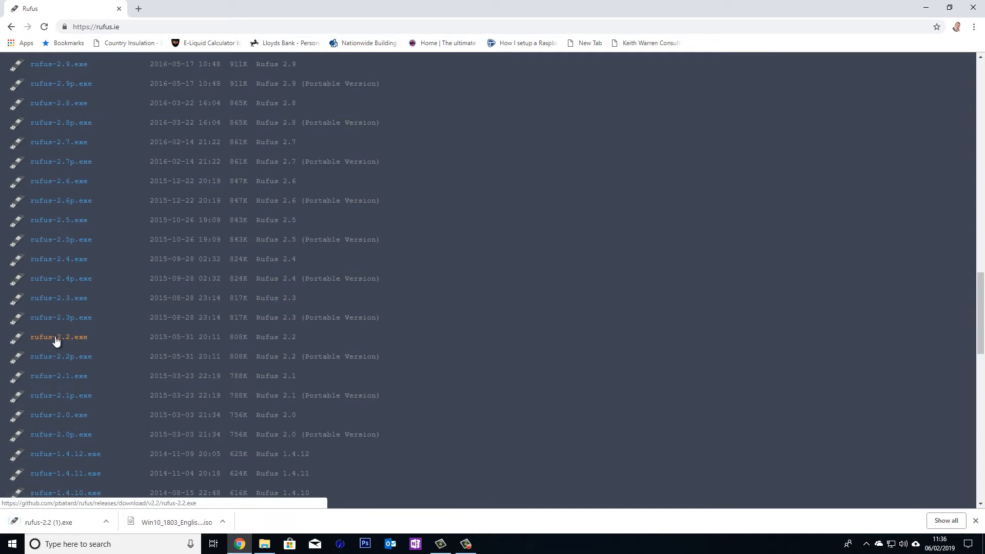
mouse_move(71, 335)
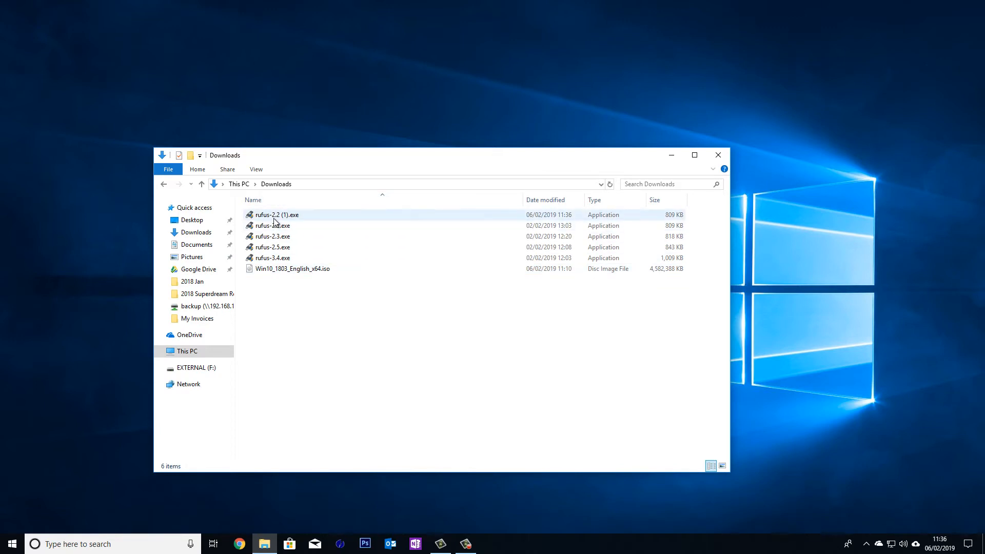
mouse_move(276, 214)
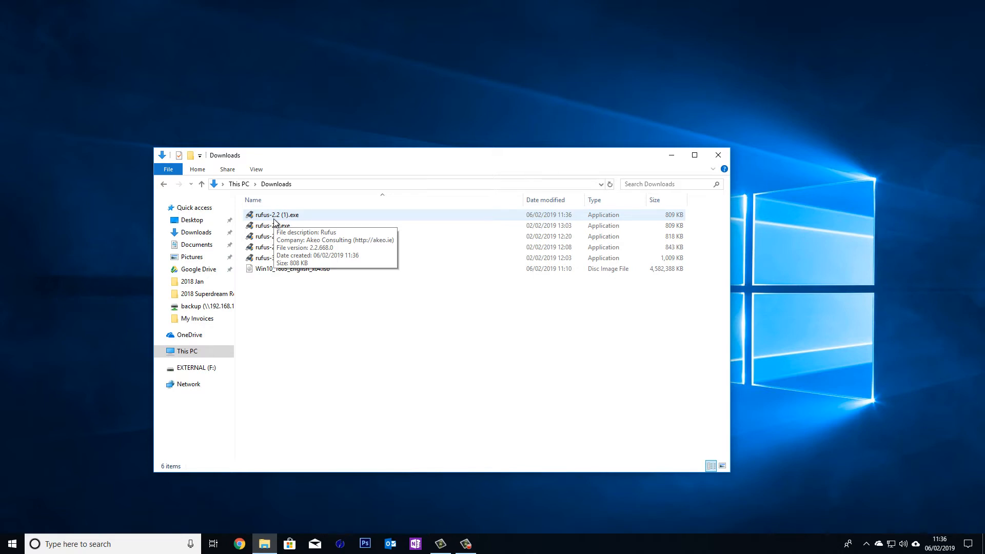
Launch rufus-2.2 (1).exe from Downloads and check the Device list, which finds no drives.
left_click(275, 215)
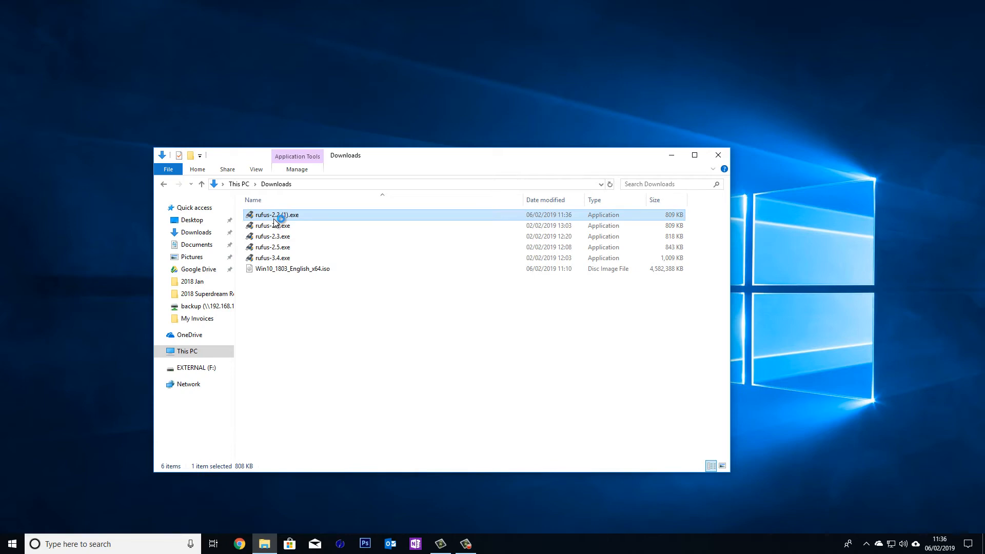
double_click(275, 215)
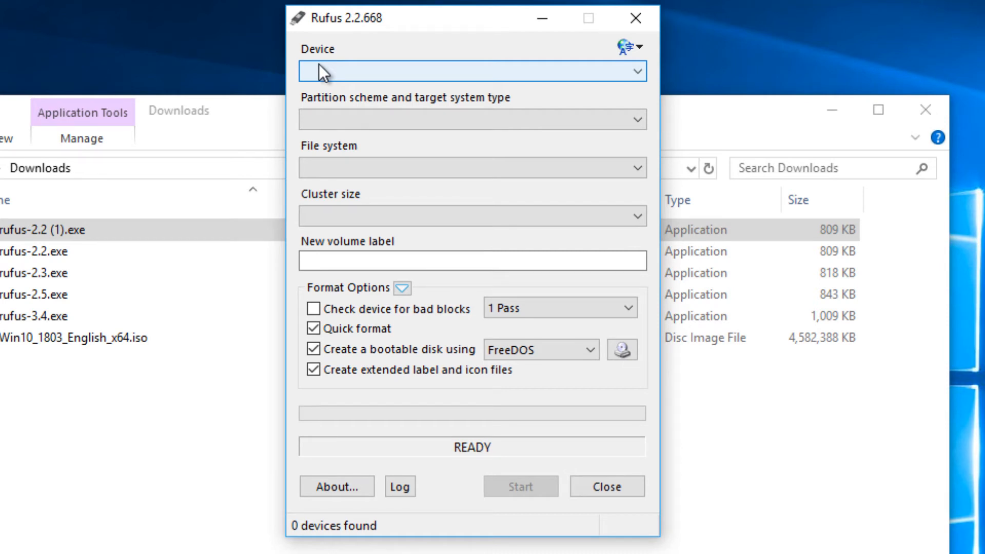
left_click(636, 71)
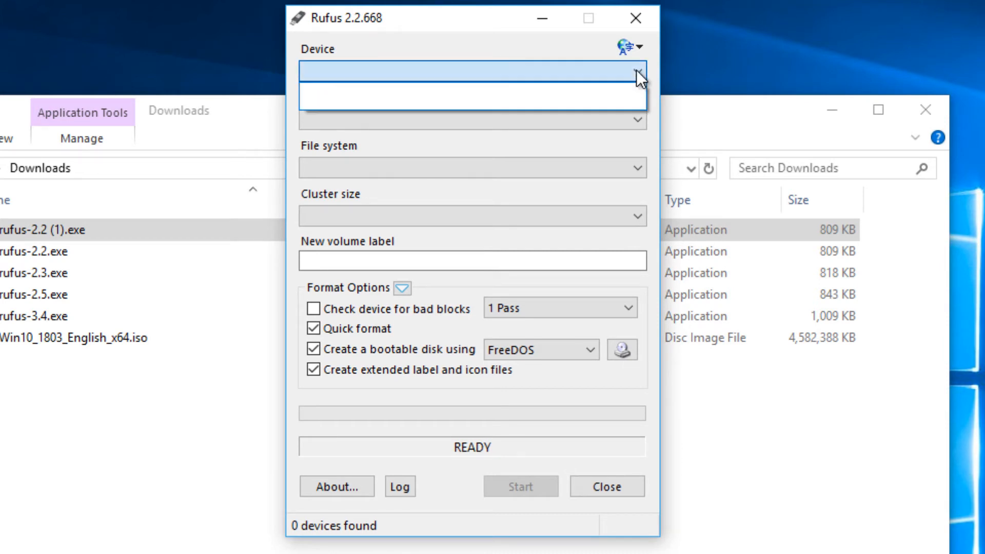
mouse_move(589, 76)
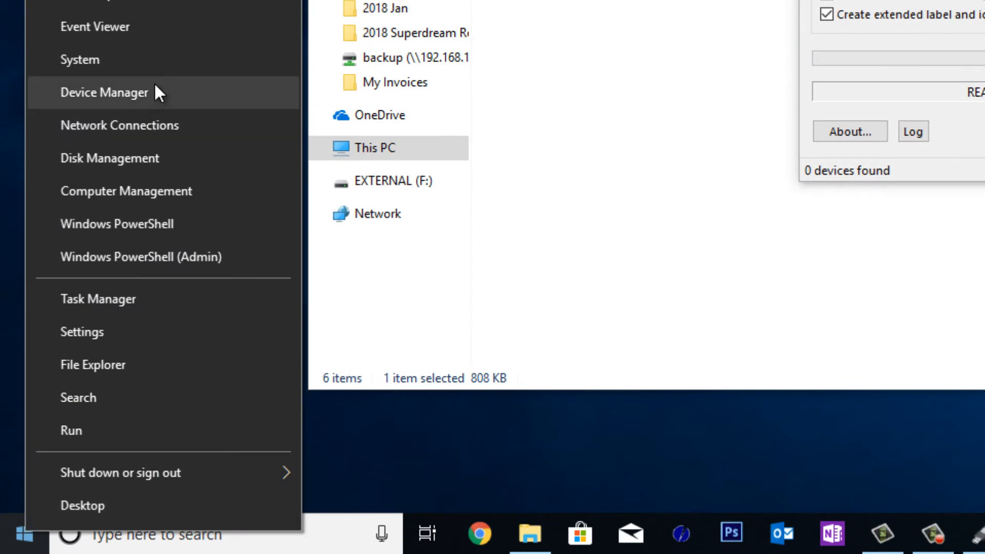
In Disk Management, delete the EXTERNAL (F:) volume on the 111.79 GB Disk 3.
left_click(148, 165)
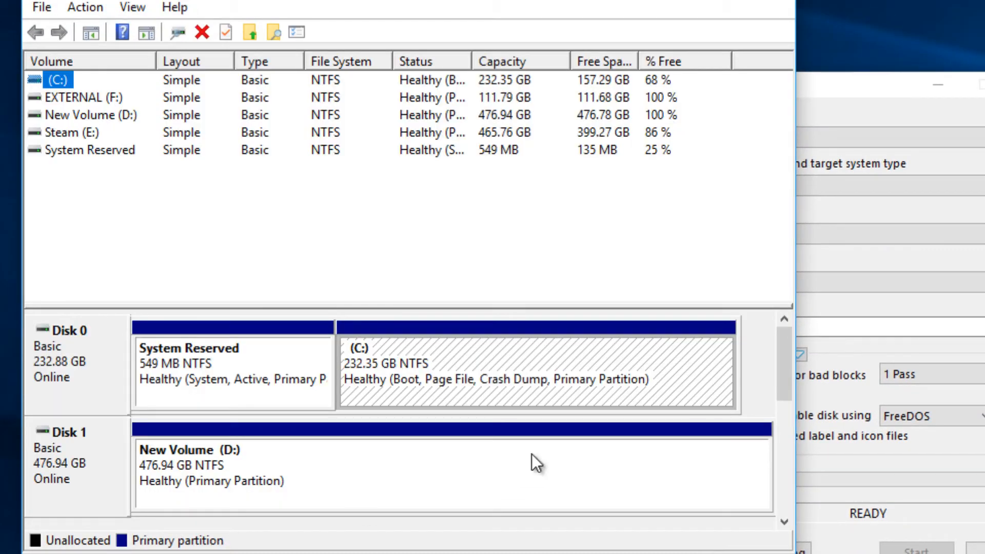
scroll("down", 3)
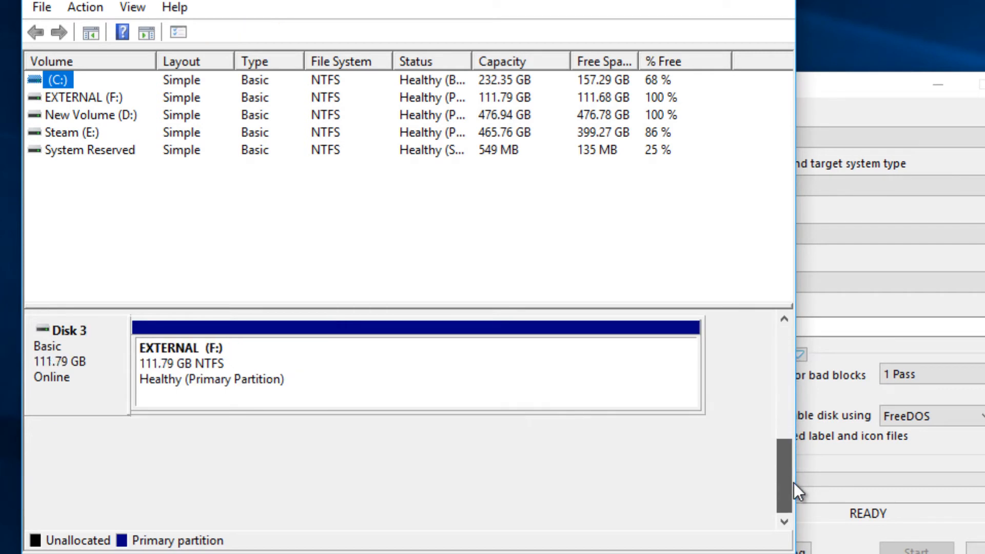
mouse_move(183, 387)
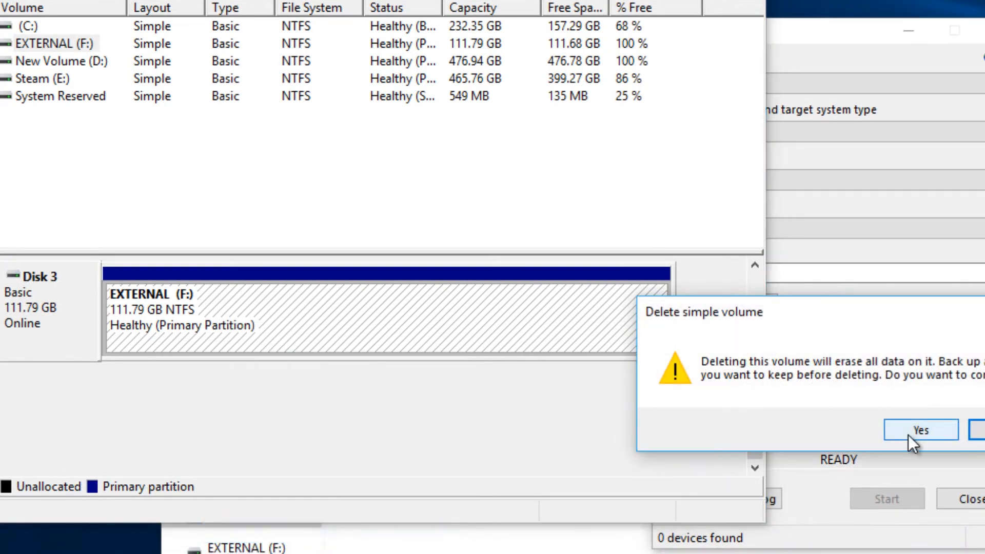
left_click(919, 430)
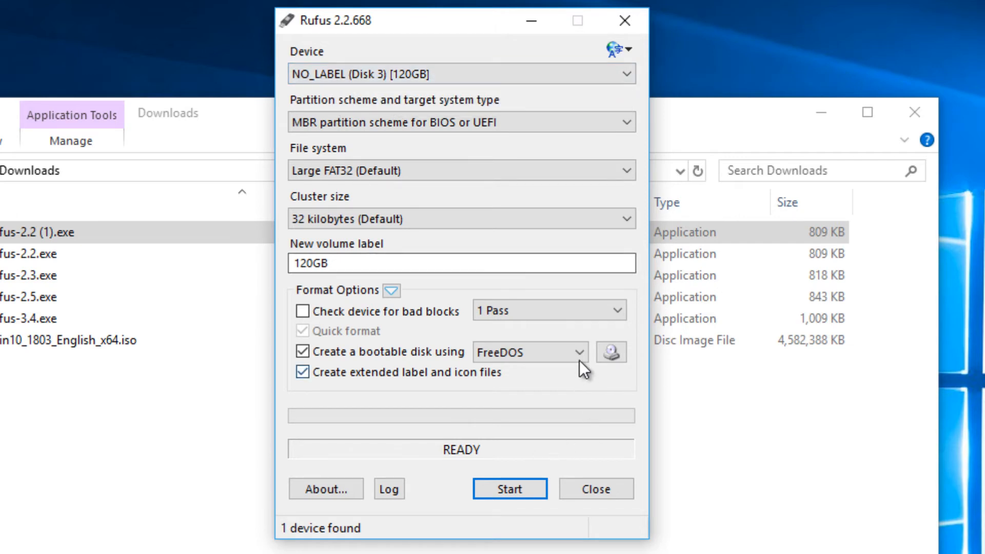
mouse_move(610, 352)
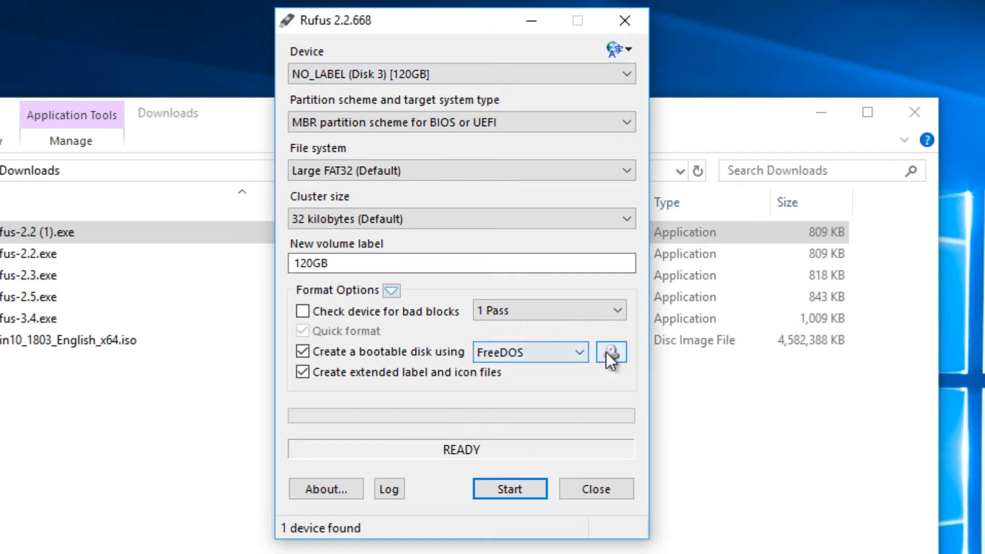
Load Win10_1803_English_x64.iso as the bootable image for Disk 3.
left_click(612, 351)
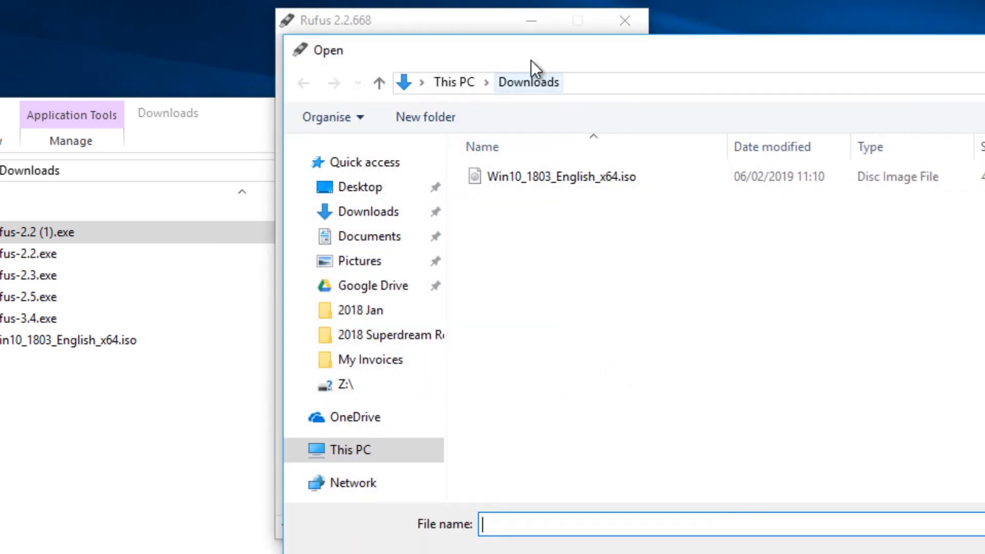
mouse_move(524, 176)
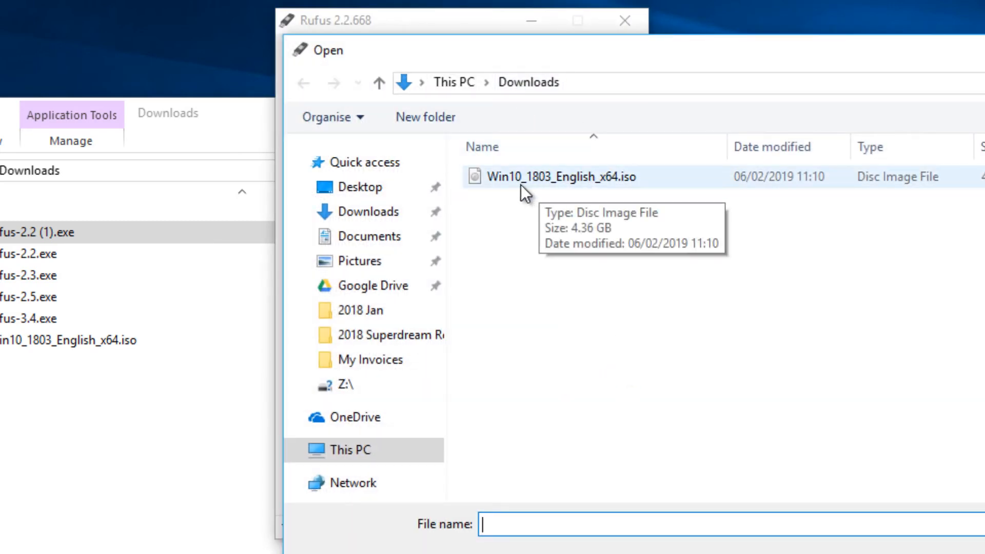
mouse_move(535, 189)
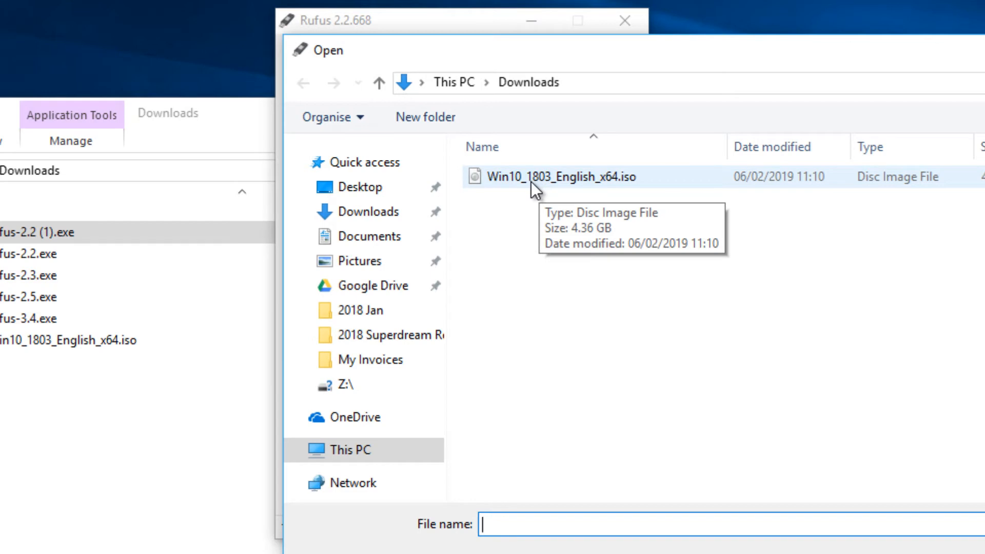
double_click(560, 176)
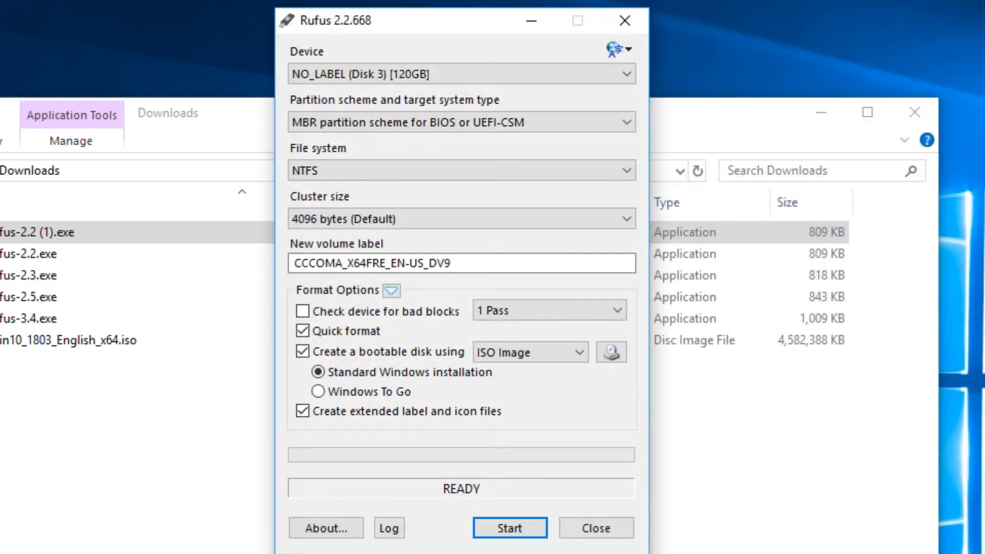
mouse_move(440, 263)
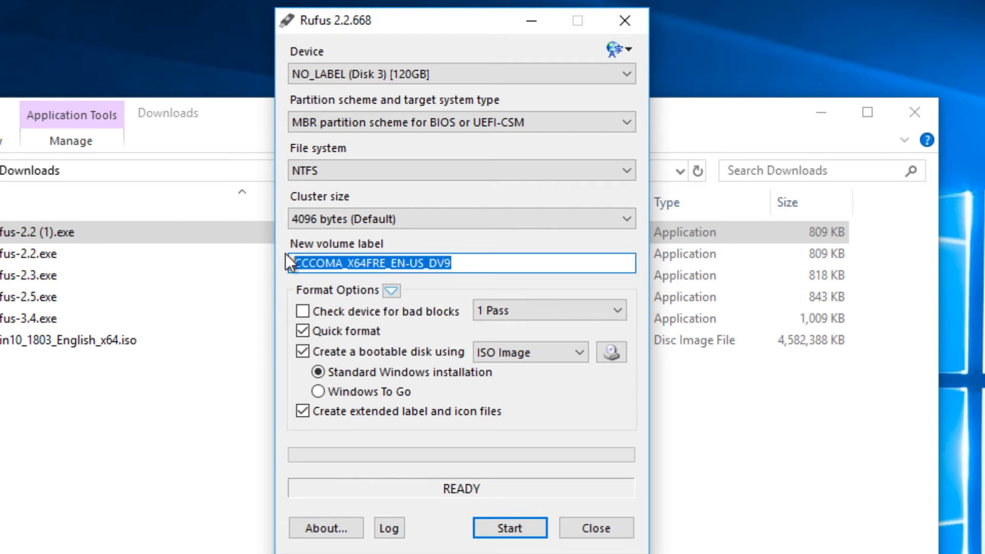
mouse_move(352, 262)
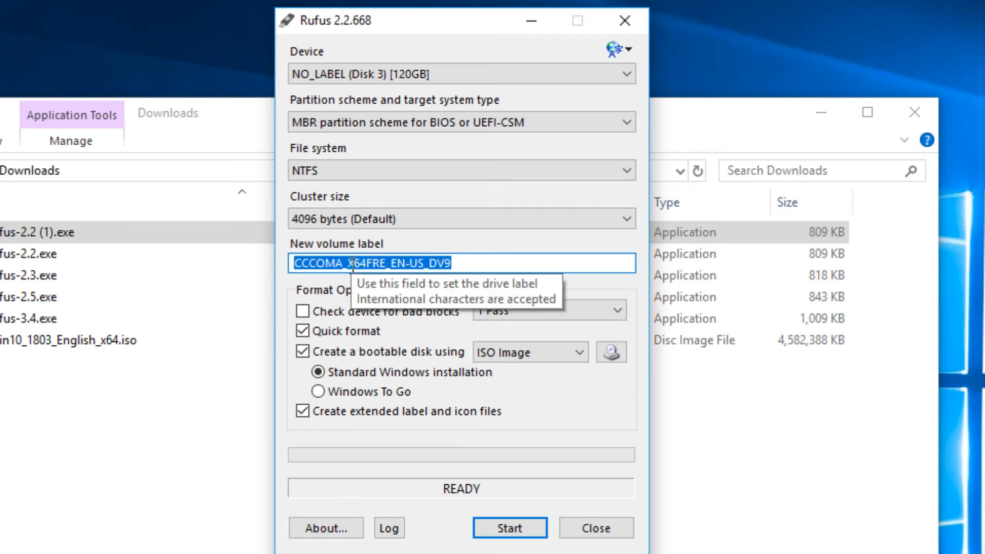
Set the new volume label to Win2Go and reveal the advanced format options.
type("Win")
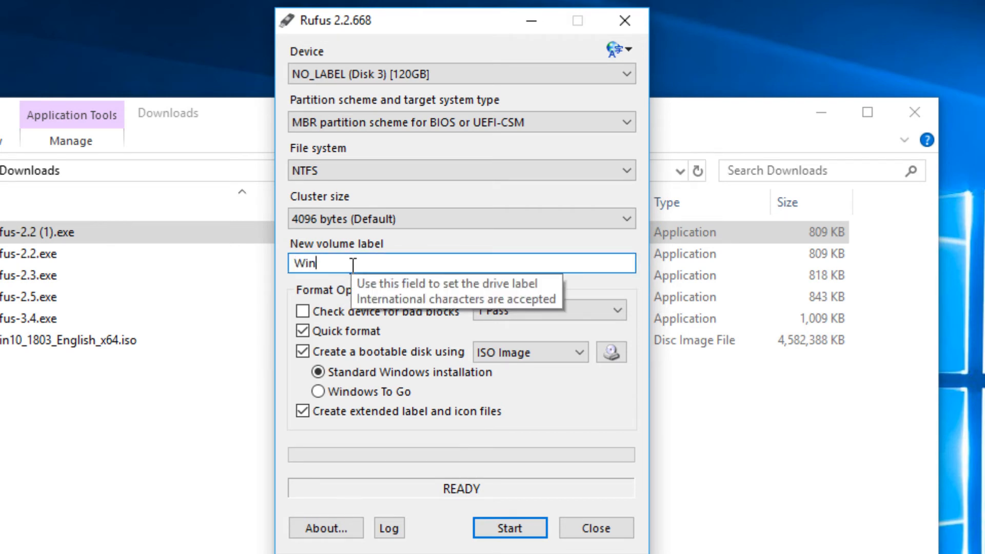
type("2Go")
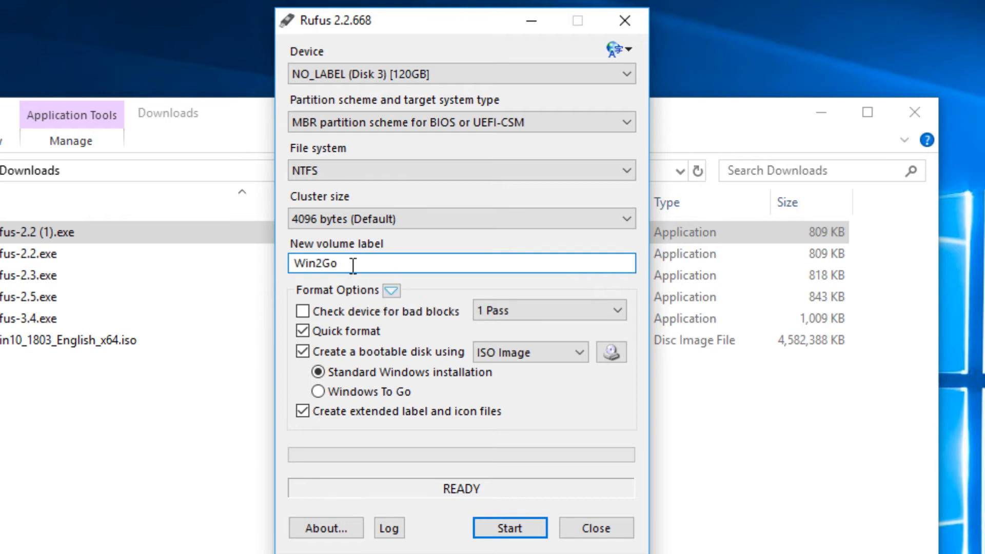
mouse_move(323, 300)
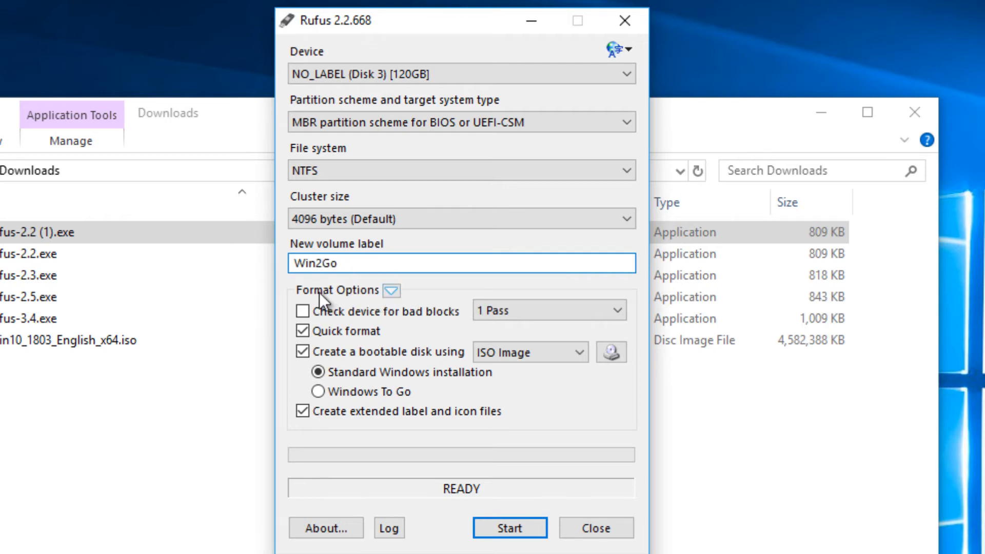
mouse_move(393, 290)
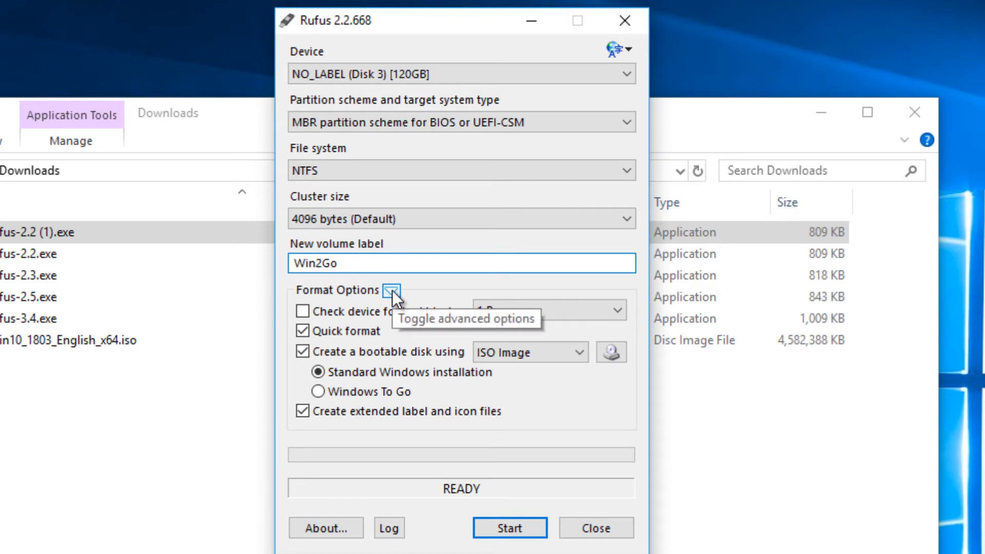
left_click(392, 291)
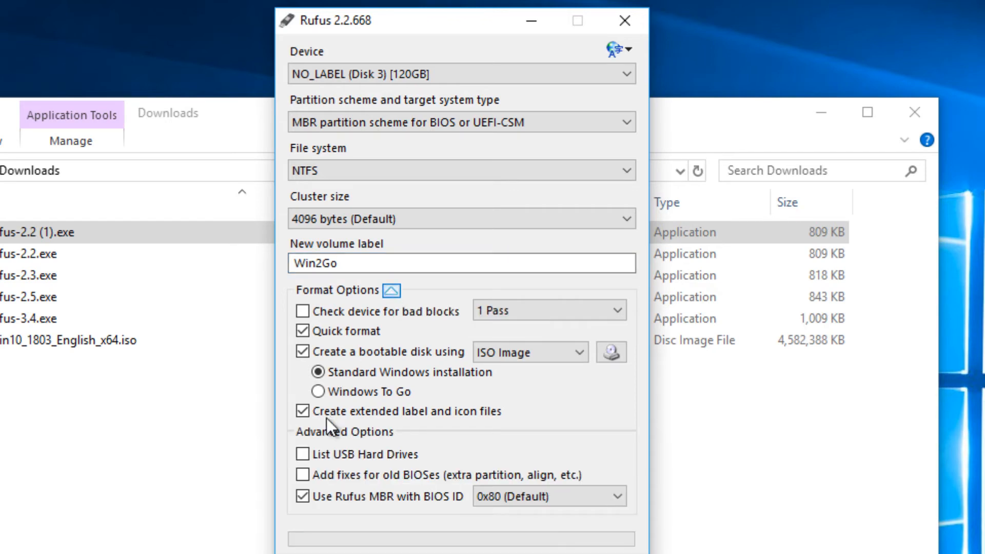
mouse_move(373, 396)
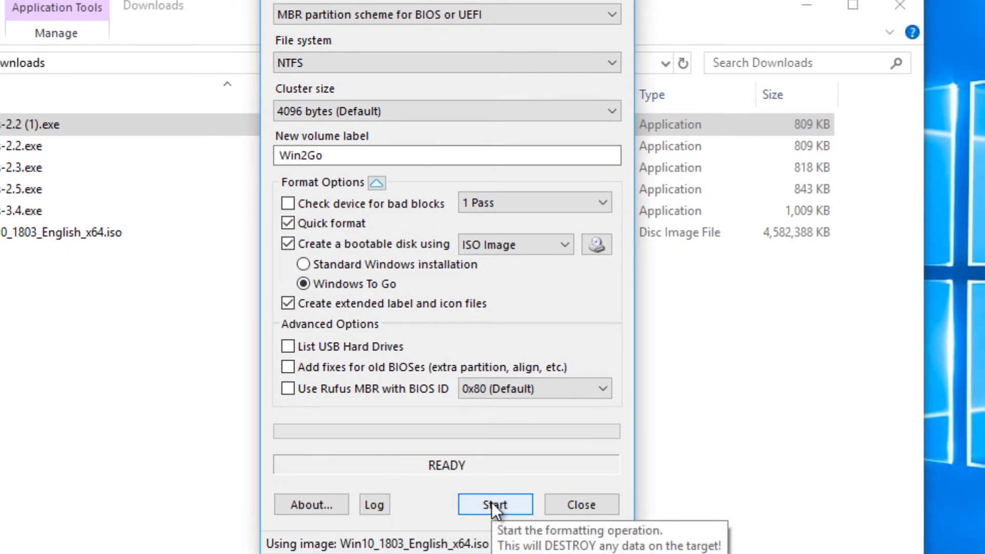
Start writing the image as Windows To Go and confirm erasing the drive.
left_click(494, 505)
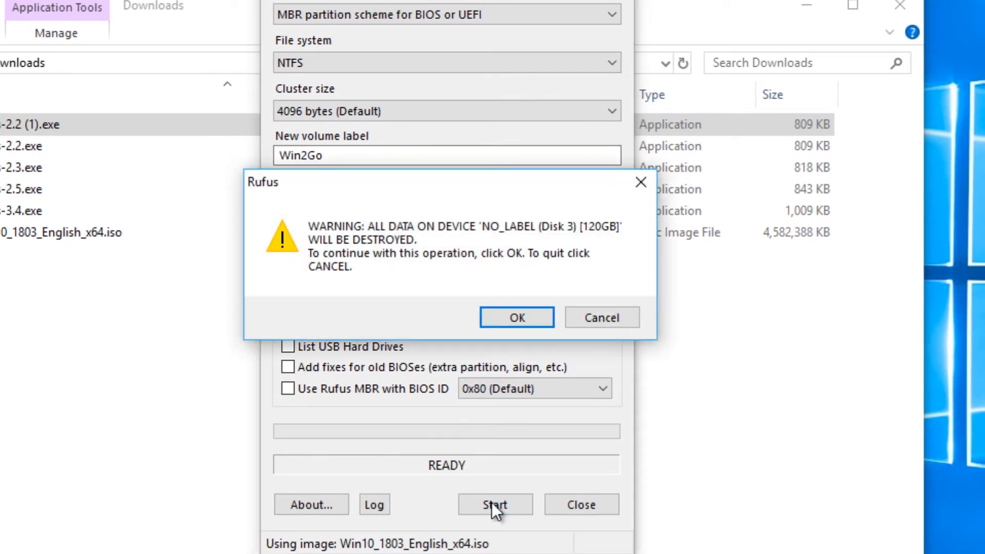
mouse_move(468, 376)
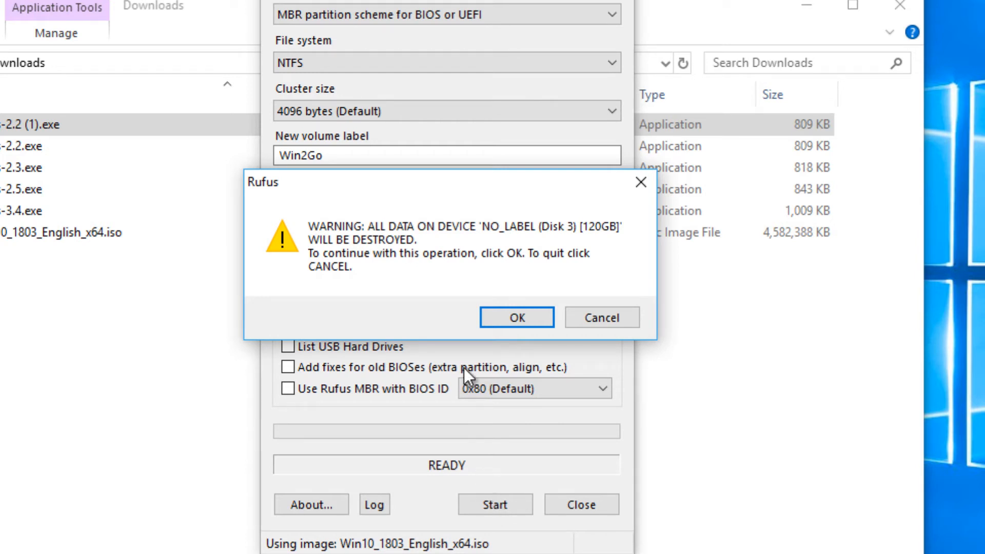
left_click(516, 317)
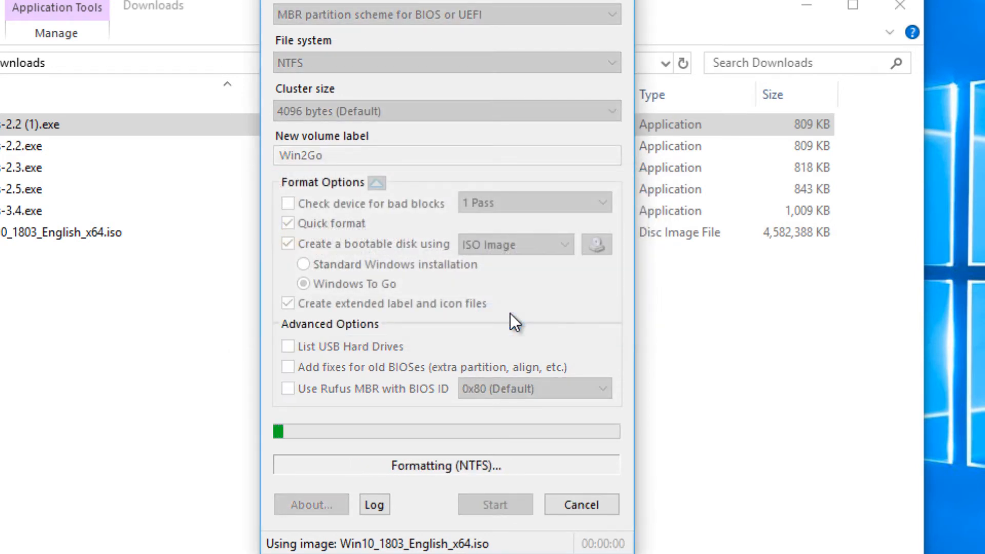